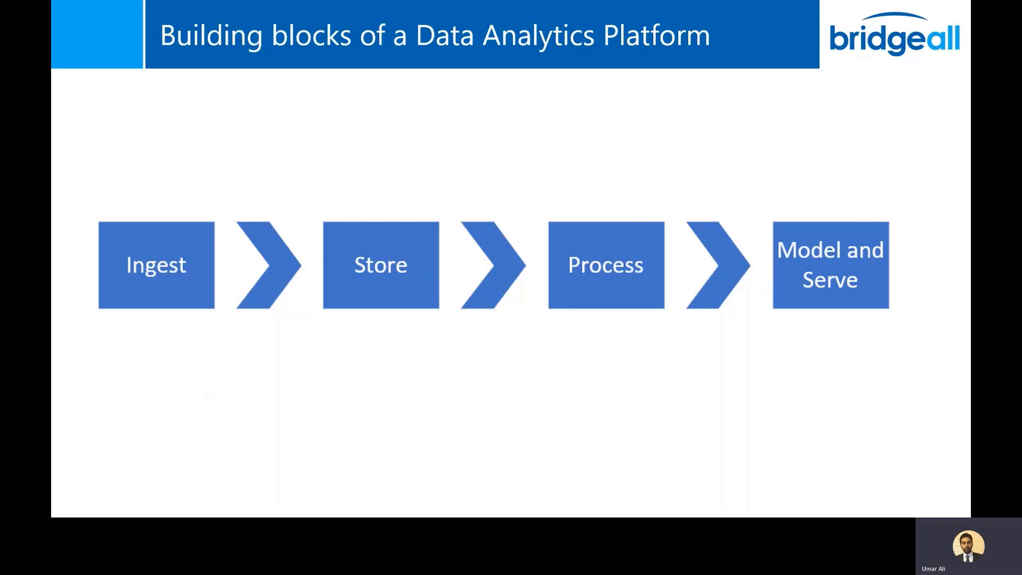
Step: Bring Power BI Desktop forward on the Sales report page, charts and filters unchanged
{"action": "key", "text": "Right"}
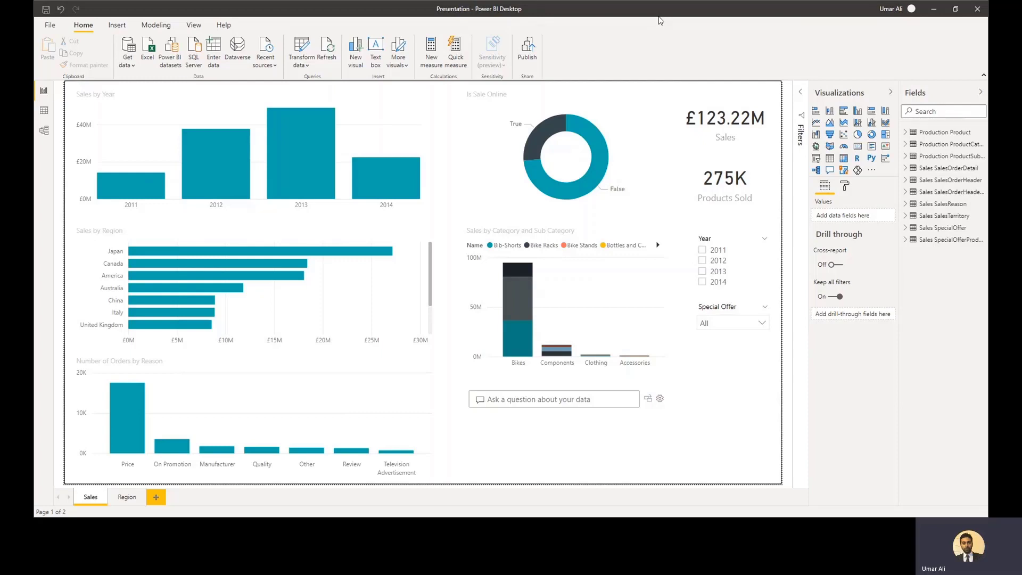
{"action": "mouse_move", "coordinate": [650, 82]}
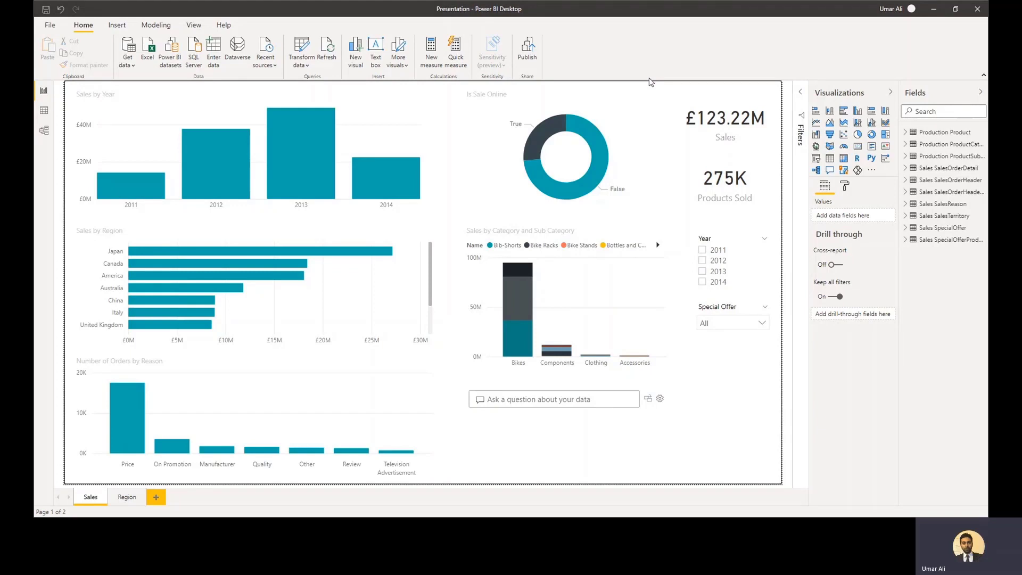
{"action": "mouse_move", "coordinate": [457, 131]}
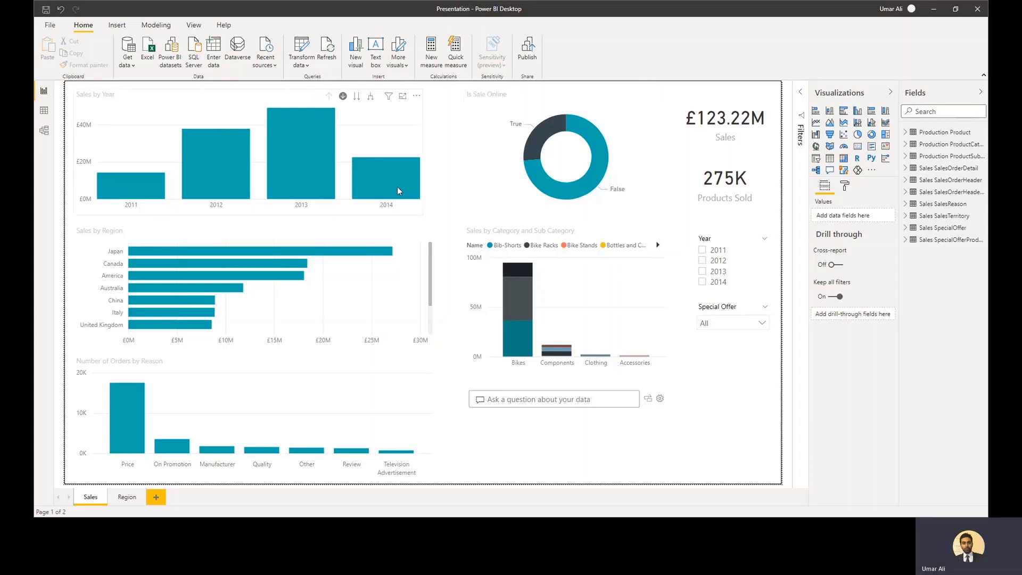
{"action": "mouse_move", "coordinate": [385, 189]}
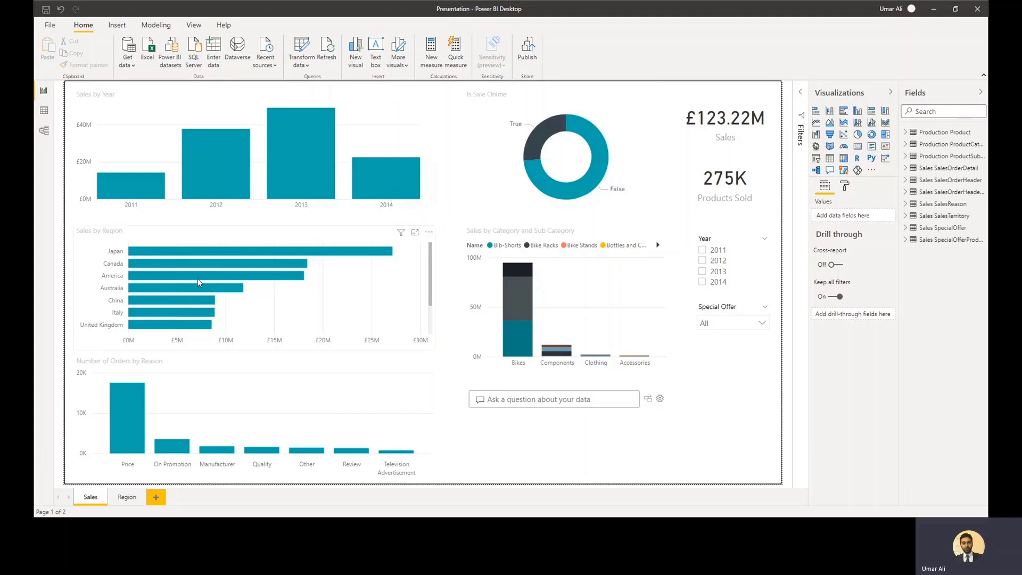
{"action": "mouse_move", "coordinate": [176, 325]}
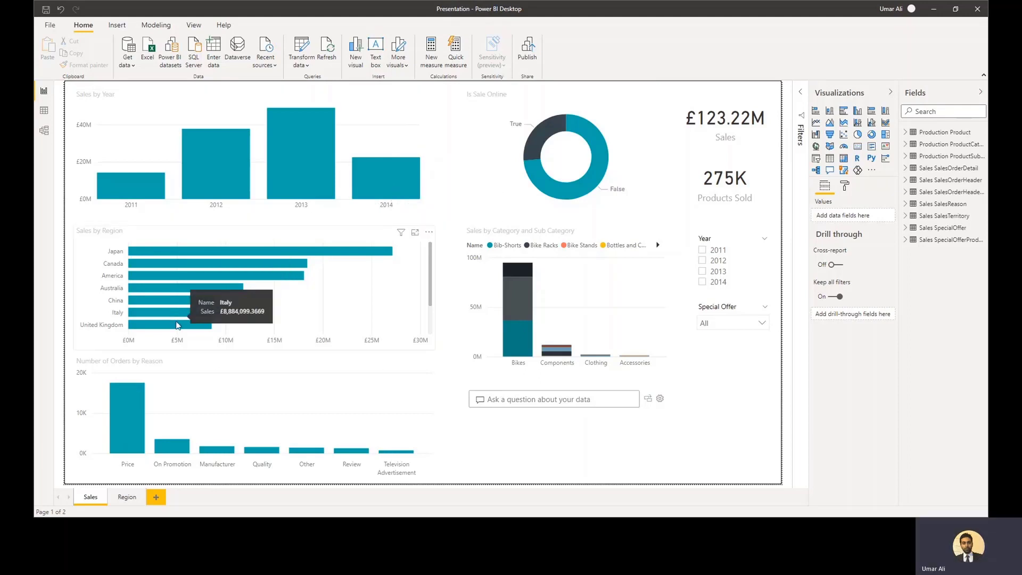
{"action": "mouse_move", "coordinate": [456, 441]}
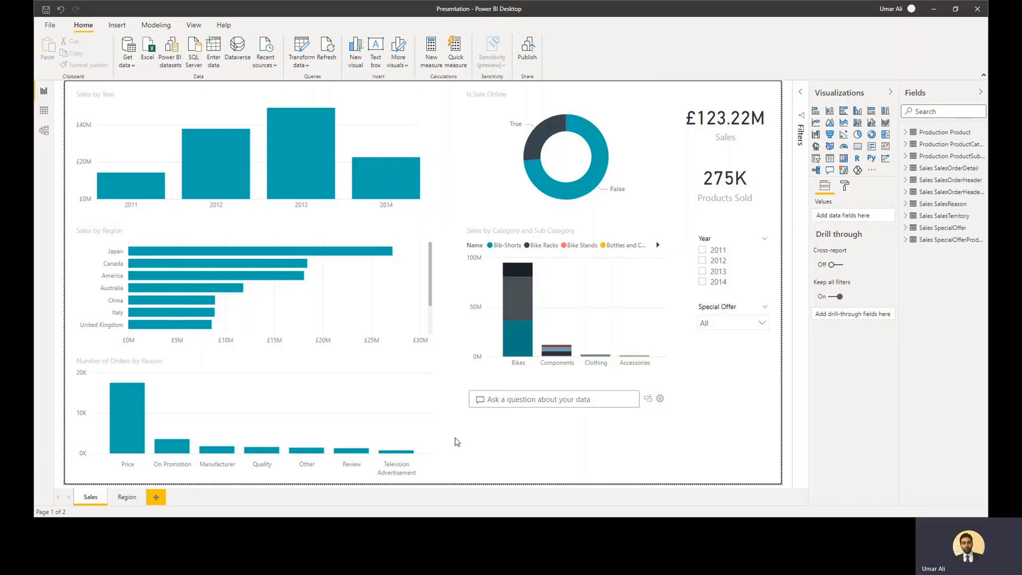
{"action": "mouse_move", "coordinate": [485, 318]}
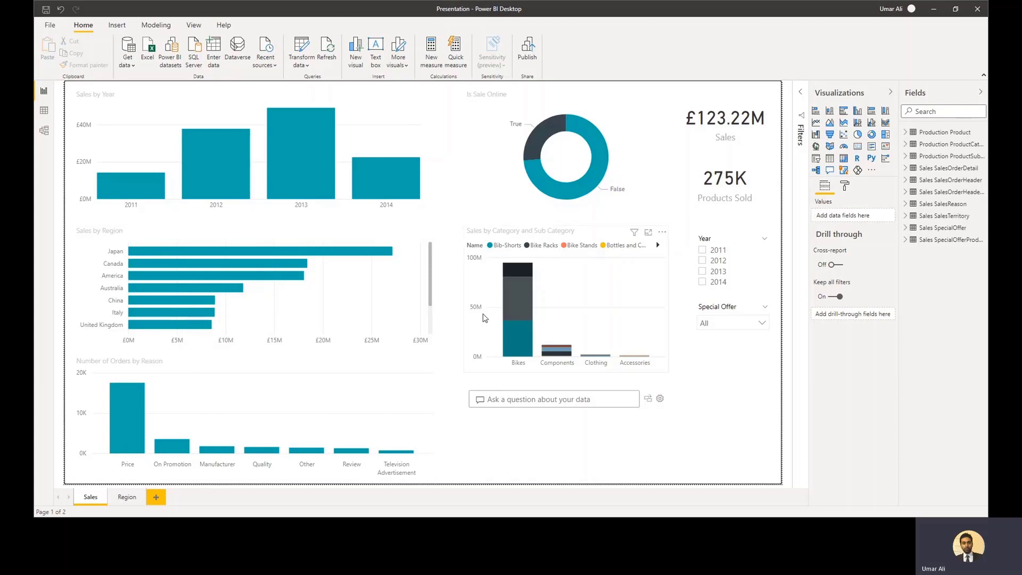
{"action": "mouse_move", "coordinate": [514, 278]}
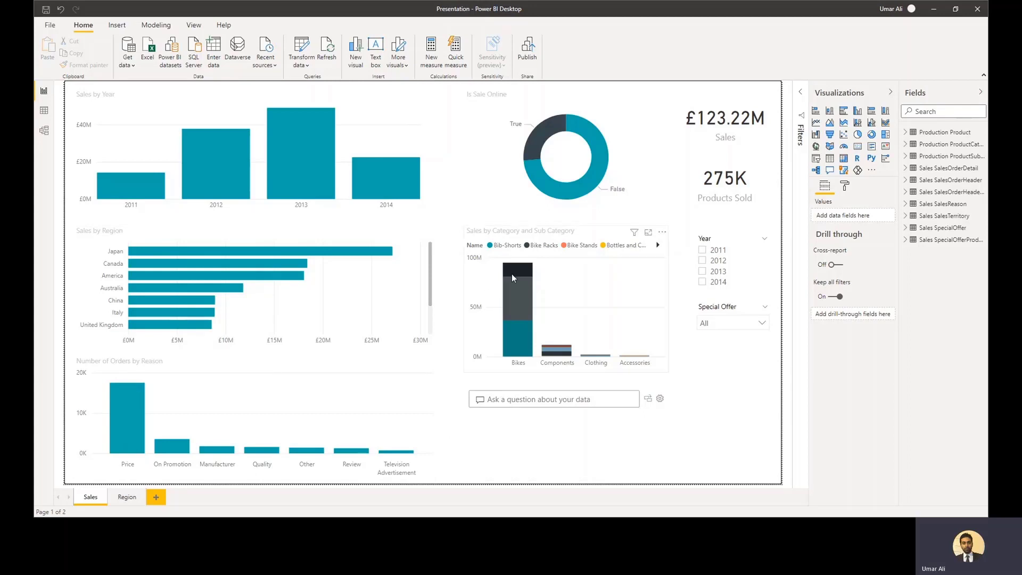
{"action": "mouse_move", "coordinate": [518, 274]}
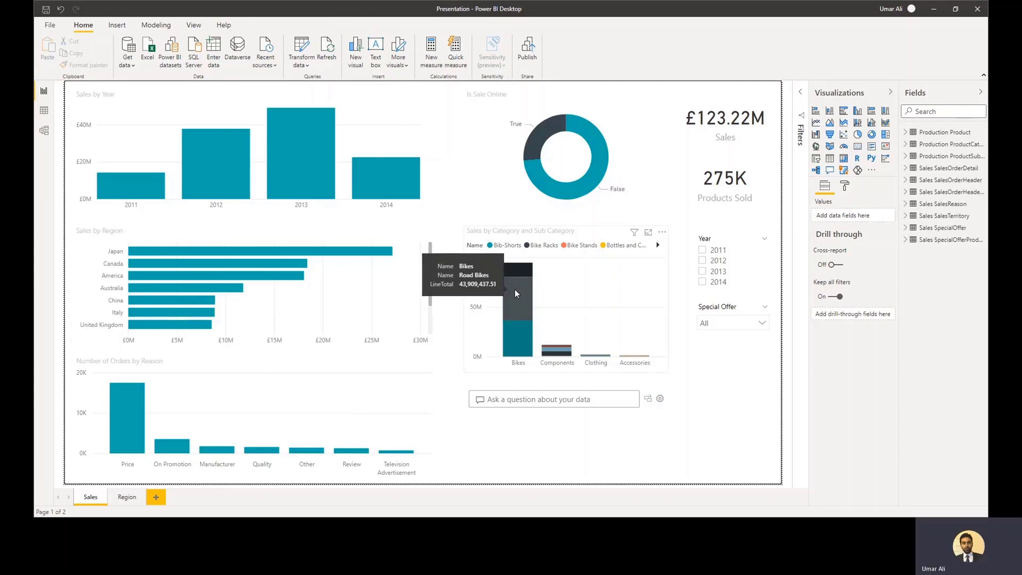
{"action": "mouse_move", "coordinate": [514, 280]}
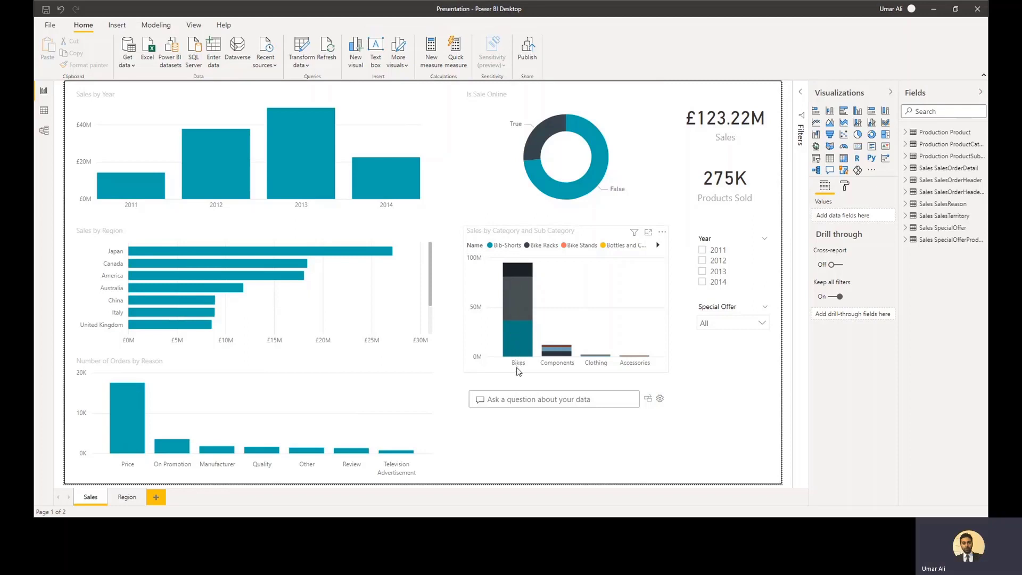
{"action": "mouse_move", "coordinate": [517, 339]}
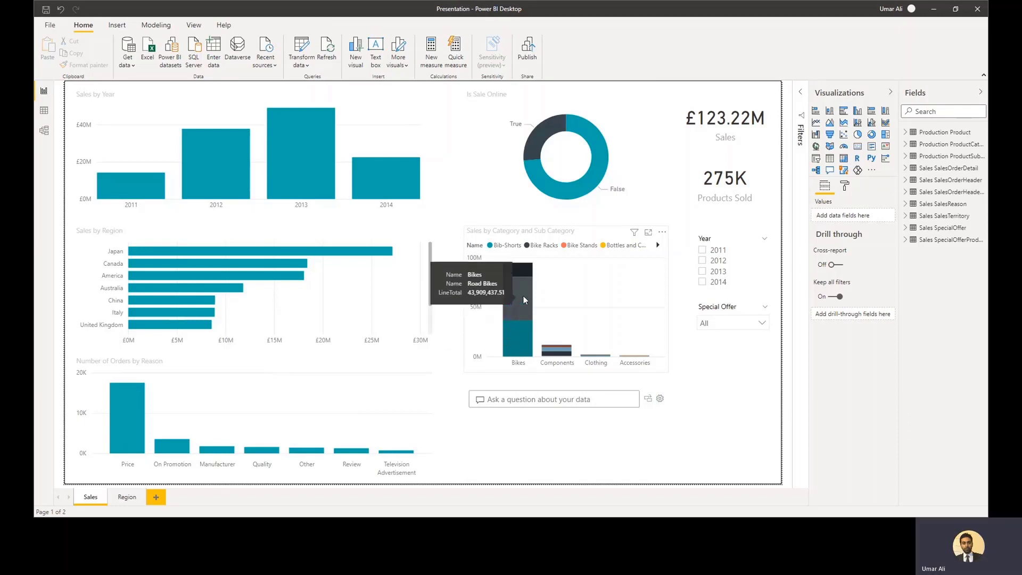
{"action": "mouse_move", "coordinate": [475, 441]}
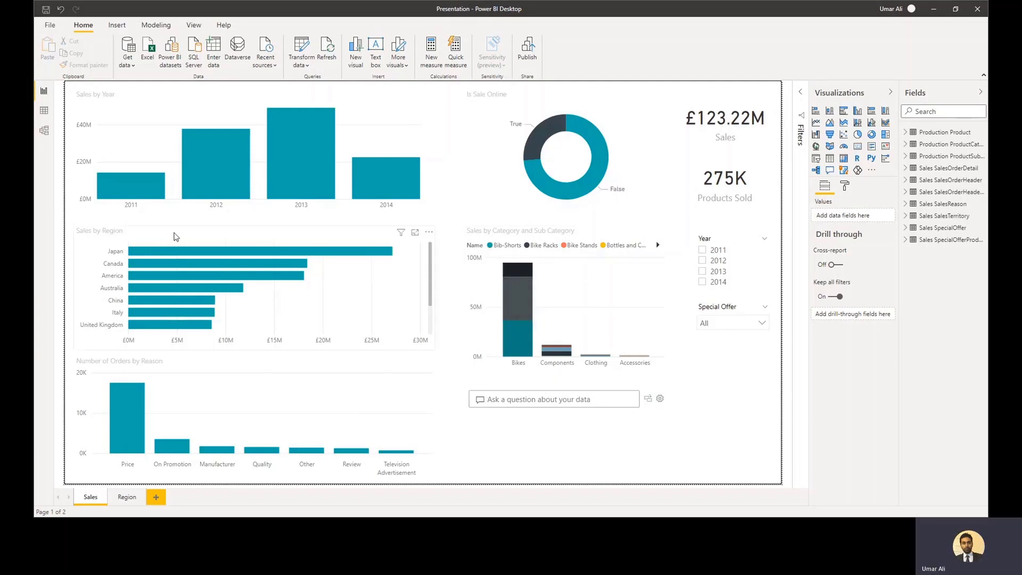
{"action": "mouse_move", "coordinate": [198, 254]}
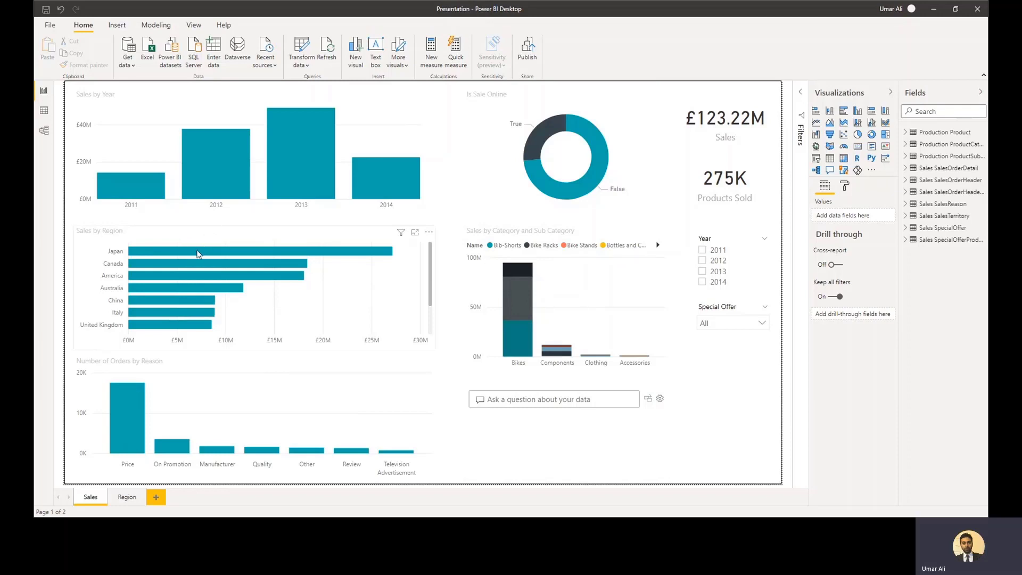
{"action": "mouse_move", "coordinate": [196, 254]}
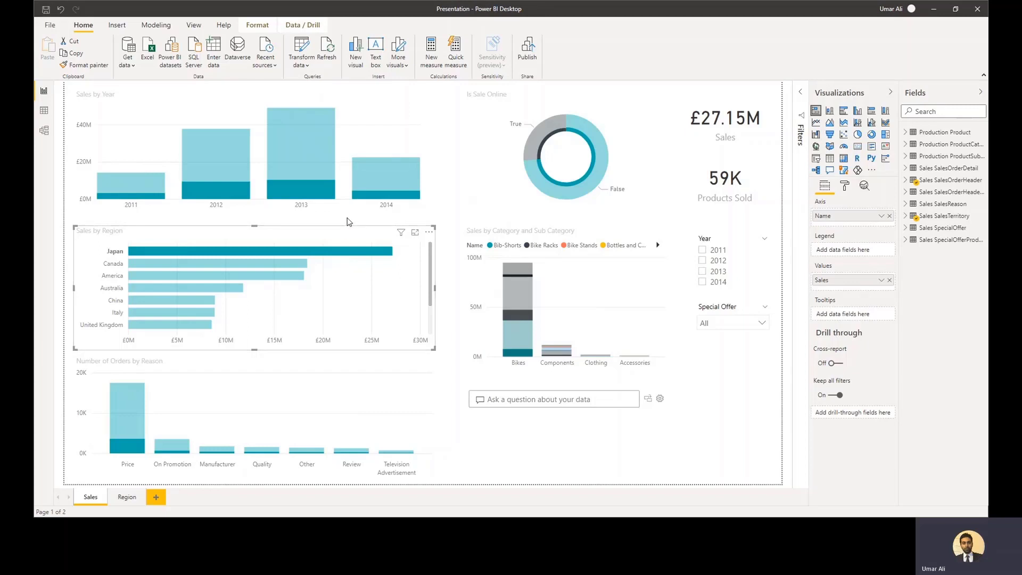
{"action": "mouse_move", "coordinate": [326, 244]}
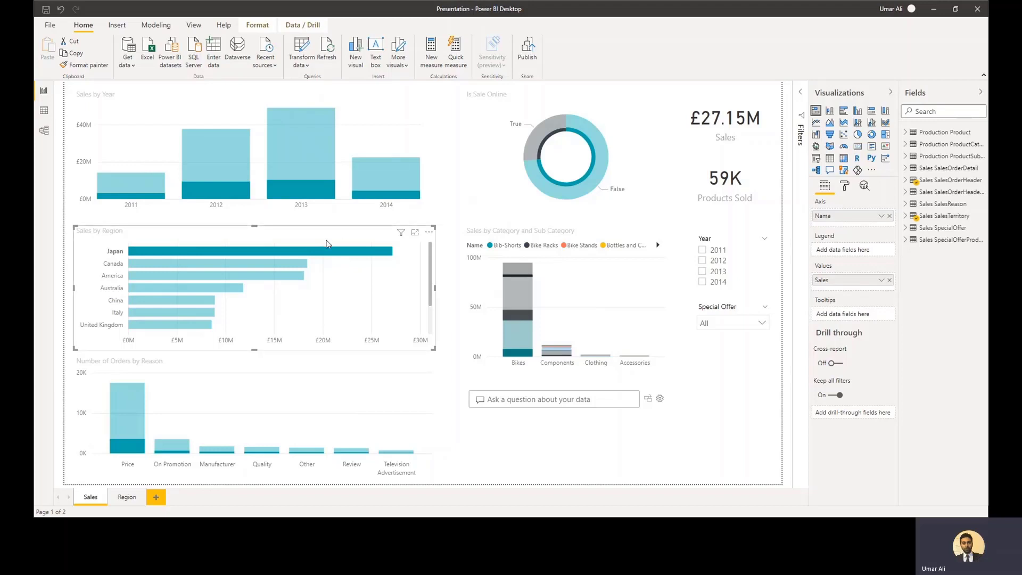
{"action": "mouse_move", "coordinate": [316, 248]}
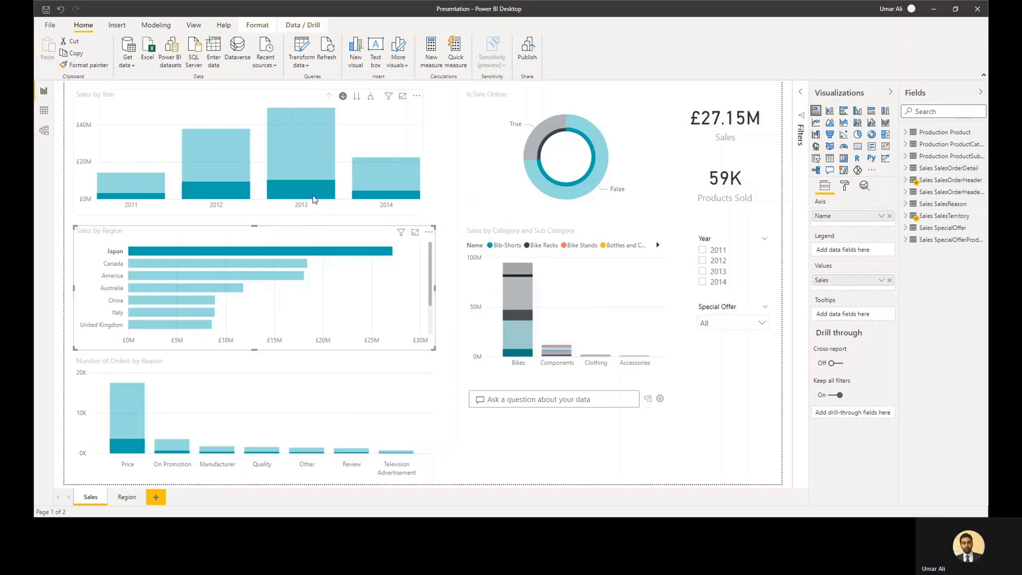
{"action": "mouse_move", "coordinate": [314, 198]}
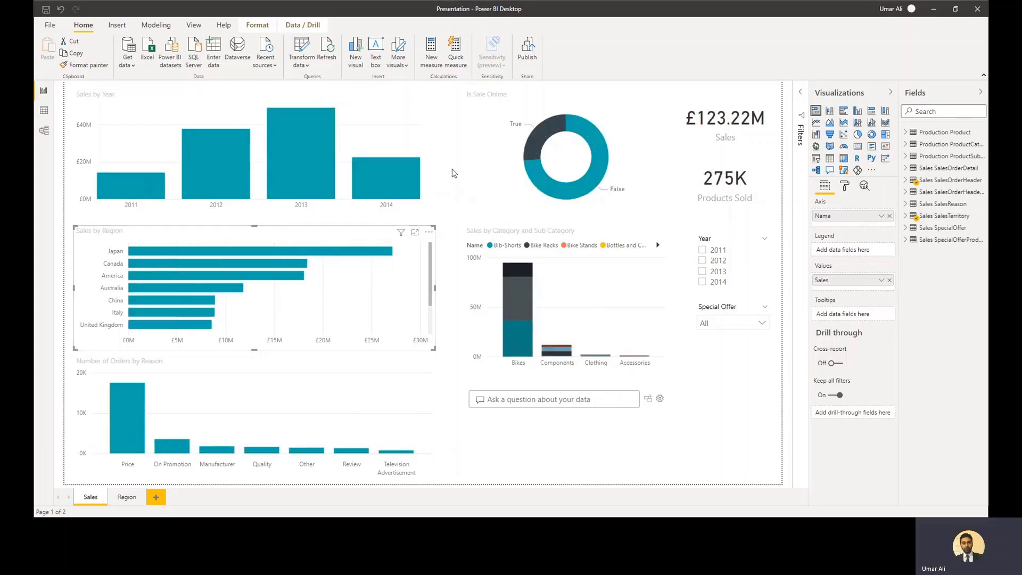
{"action": "mouse_move", "coordinate": [454, 156]}
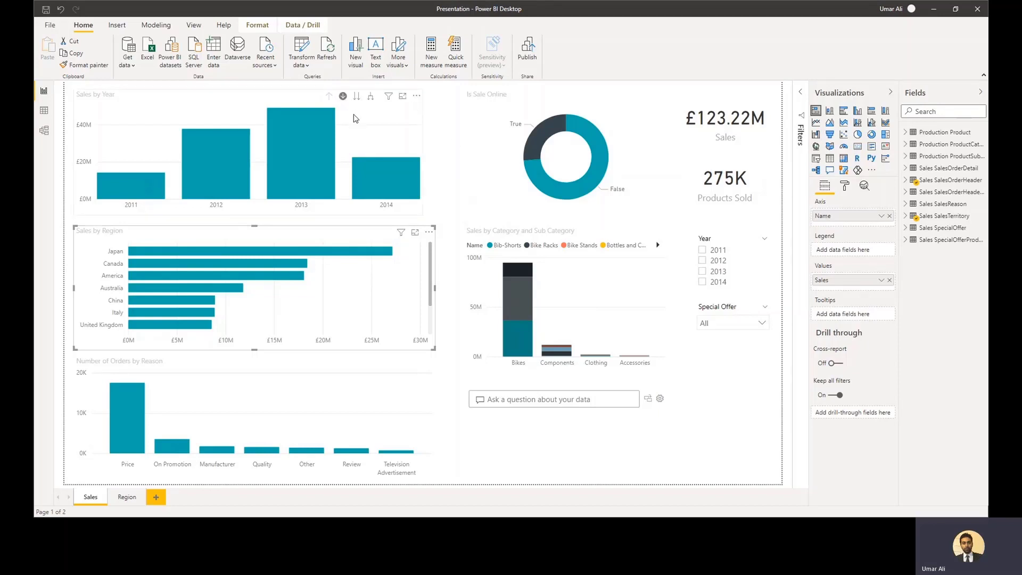
{"action": "mouse_move", "coordinate": [349, 137]}
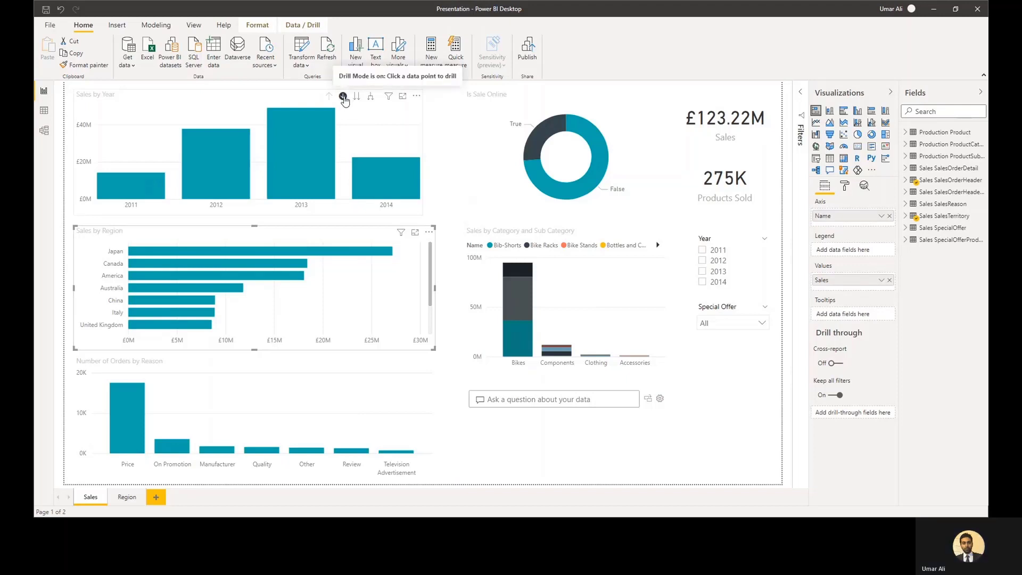
Step: Drill the sales chart up from days to years, then apply and clear a 2012 filter
{"action": "left_click", "coordinate": [343, 96]}
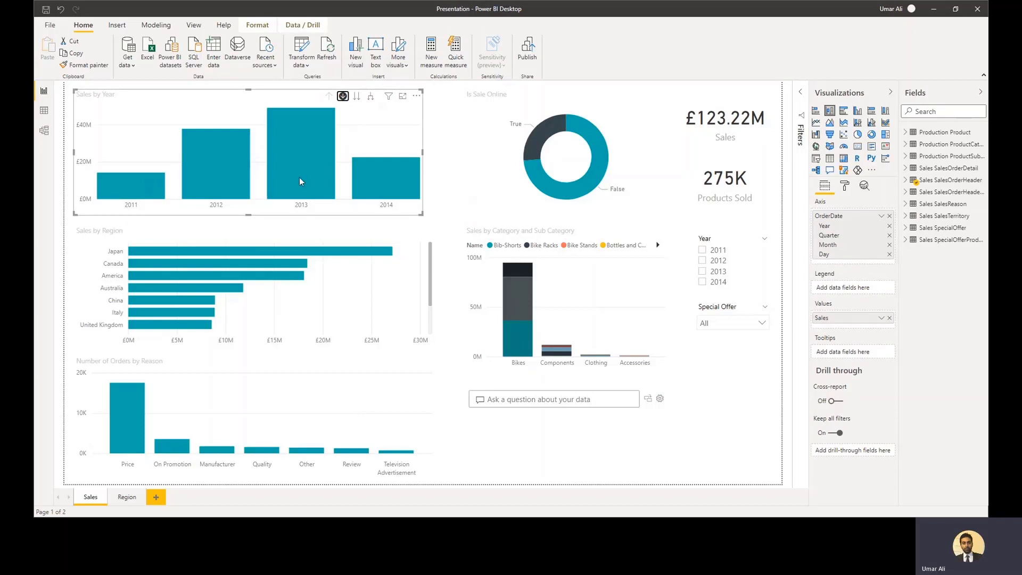
{"action": "mouse_move", "coordinate": [300, 181]}
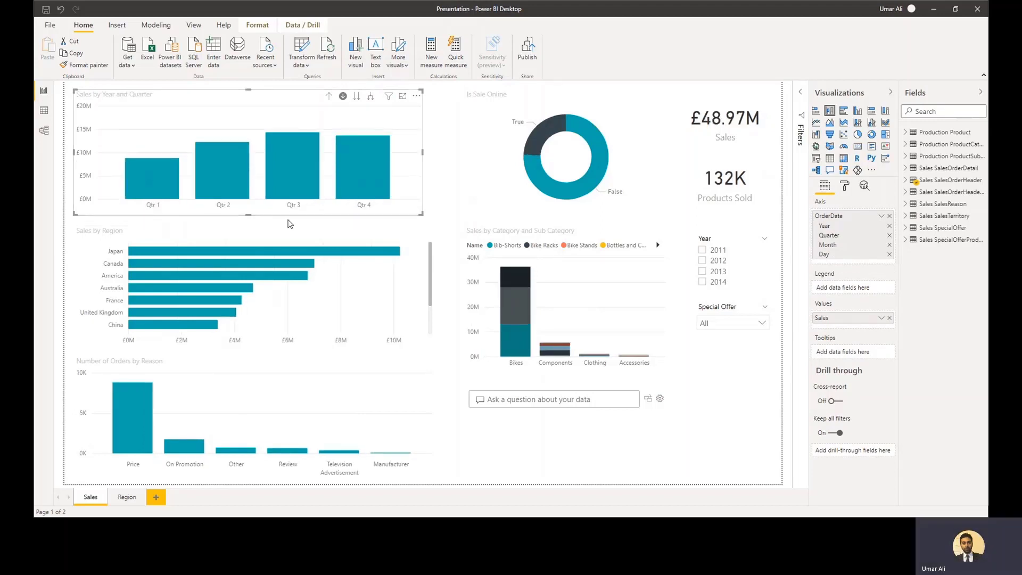
{"action": "mouse_move", "coordinate": [292, 182]}
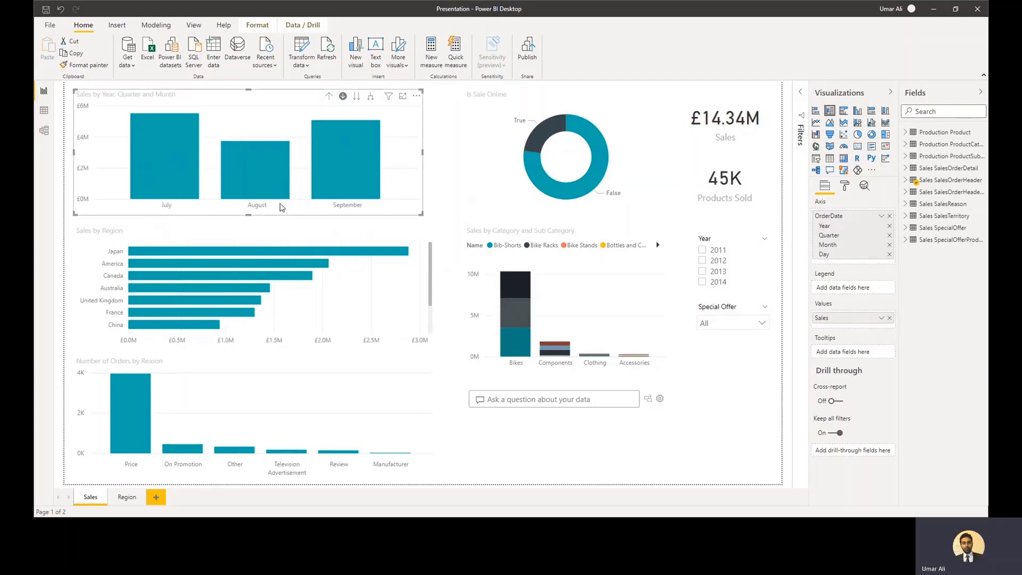
{"action": "mouse_move", "coordinate": [268, 187]}
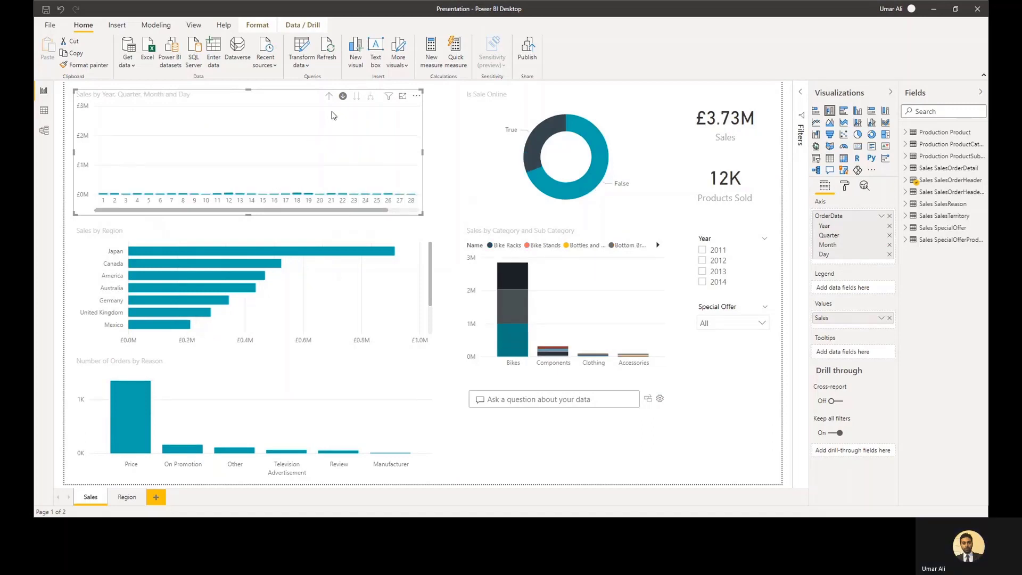
{"action": "left_click", "coordinate": [329, 96]}
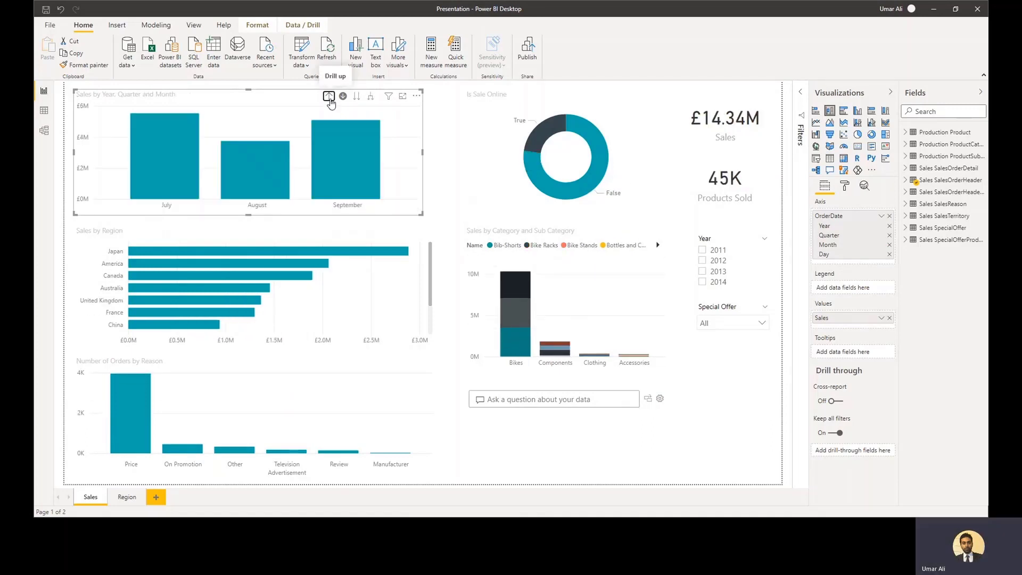
{"action": "left_click", "coordinate": [329, 96]}
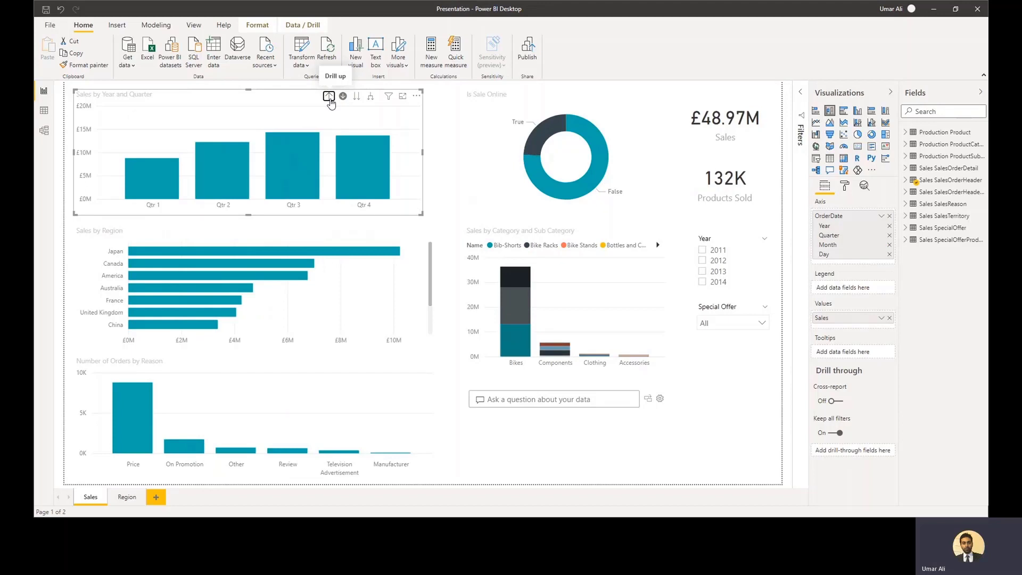
{"action": "left_click", "coordinate": [329, 96]}
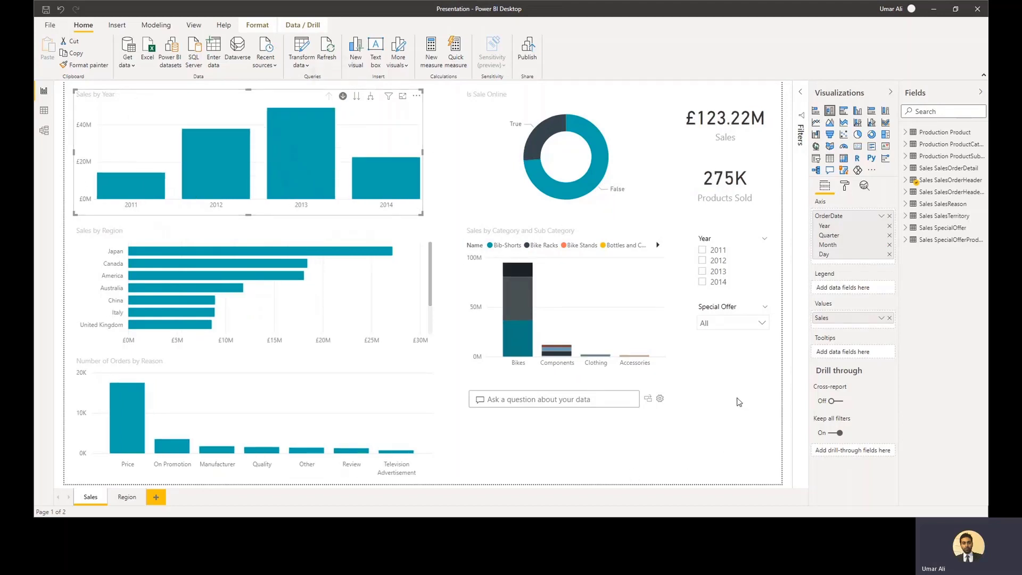
{"action": "mouse_move", "coordinate": [732, 298]}
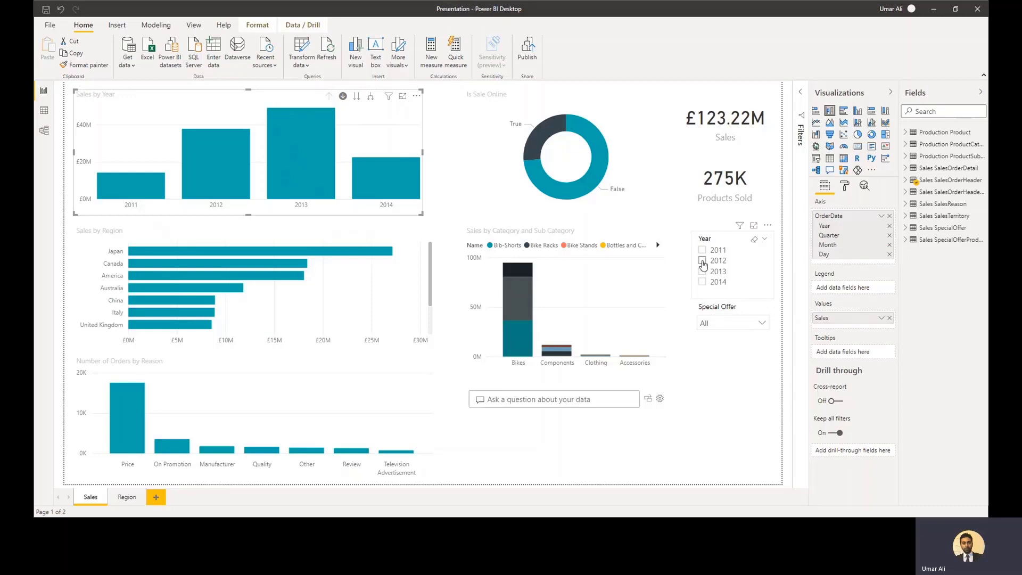
{"action": "left_click", "coordinate": [703, 261]}
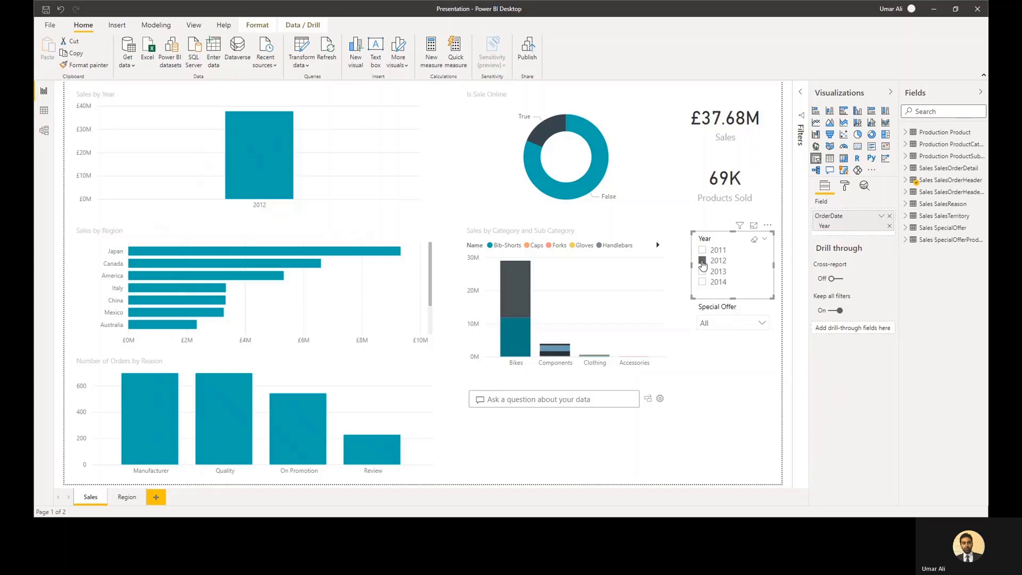
{"action": "left_click", "coordinate": [703, 261]}
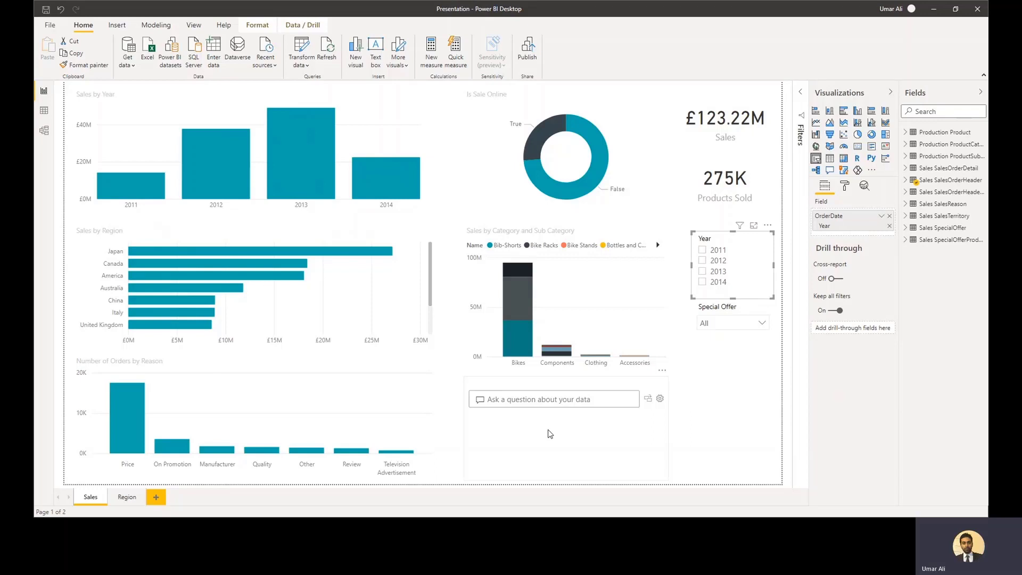
{"action": "mouse_move", "coordinate": [549, 437]}
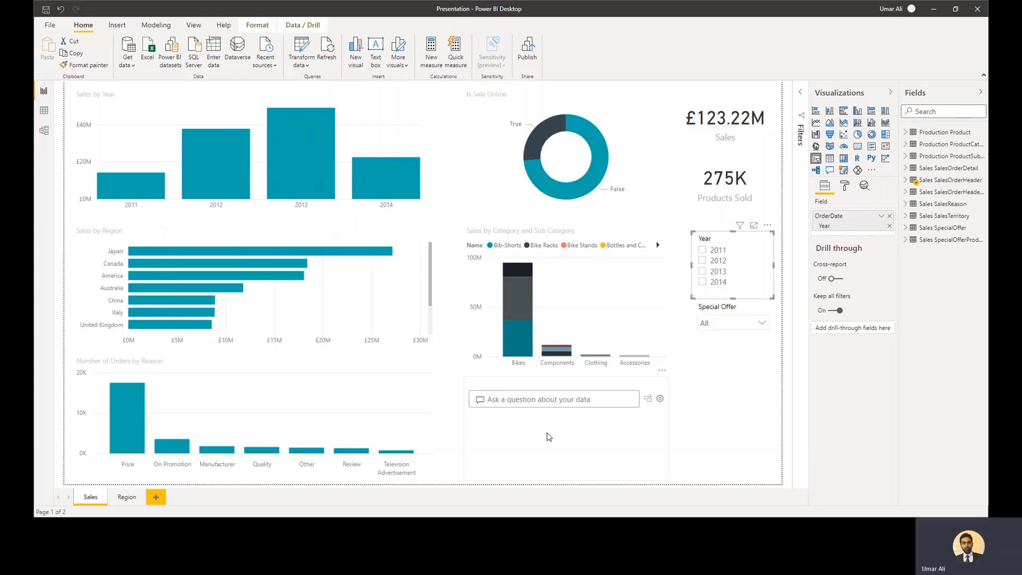
{"action": "mouse_move", "coordinate": [558, 400]}
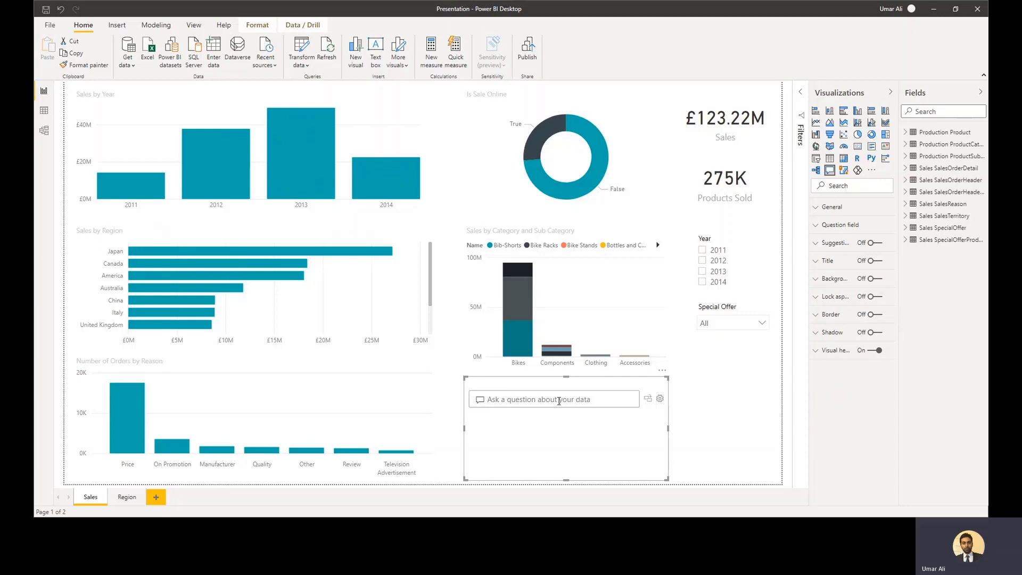
Step: Ask the Q&A visual for 'sales in 2013 in Italy', returning £2.73M
{"action": "type", "text": "sales in"}
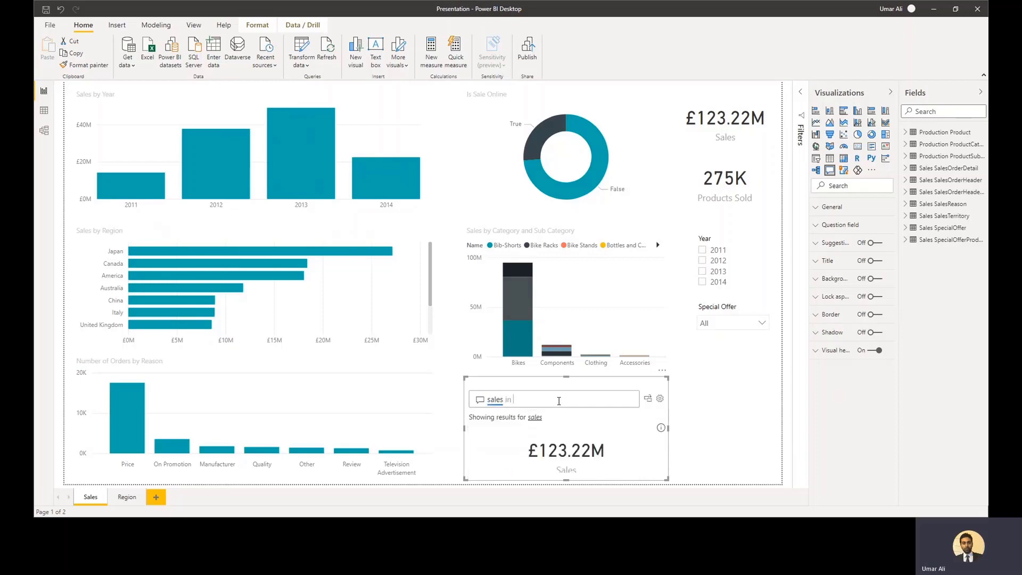
{"action": "type", "text": "2013"}
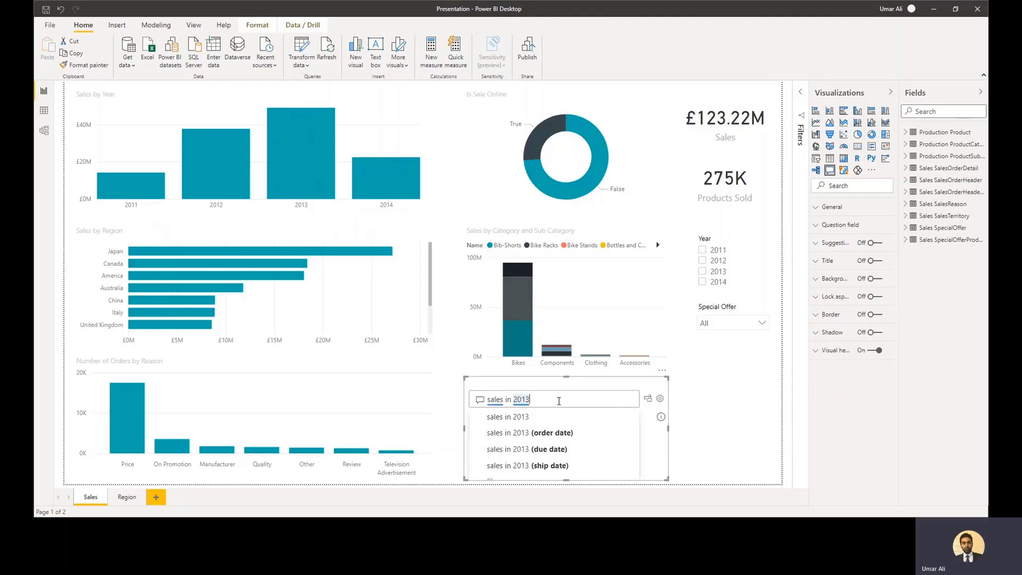
{"action": "left_click", "coordinate": [507, 416]}
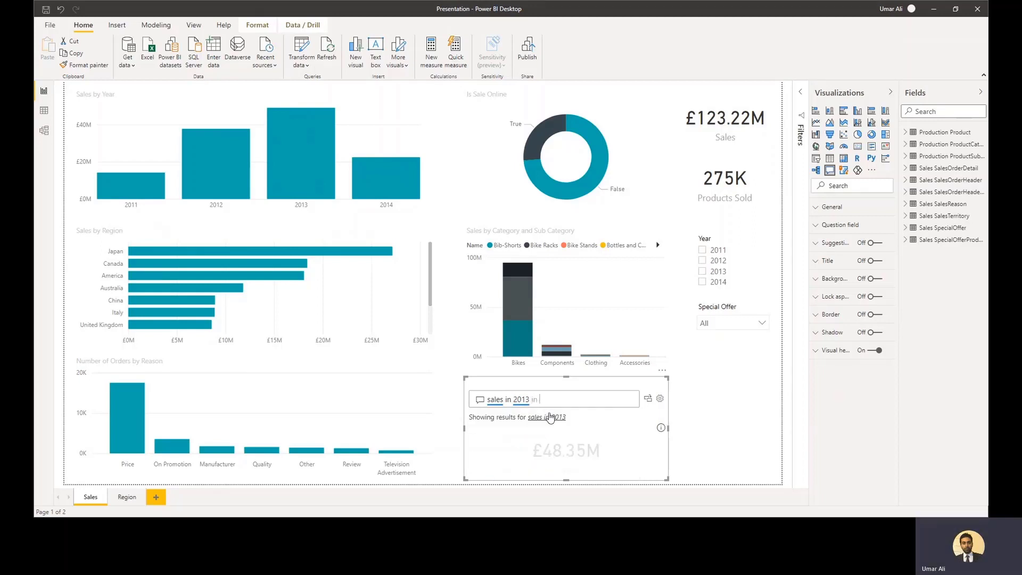
{"action": "type", "text": "ita"}
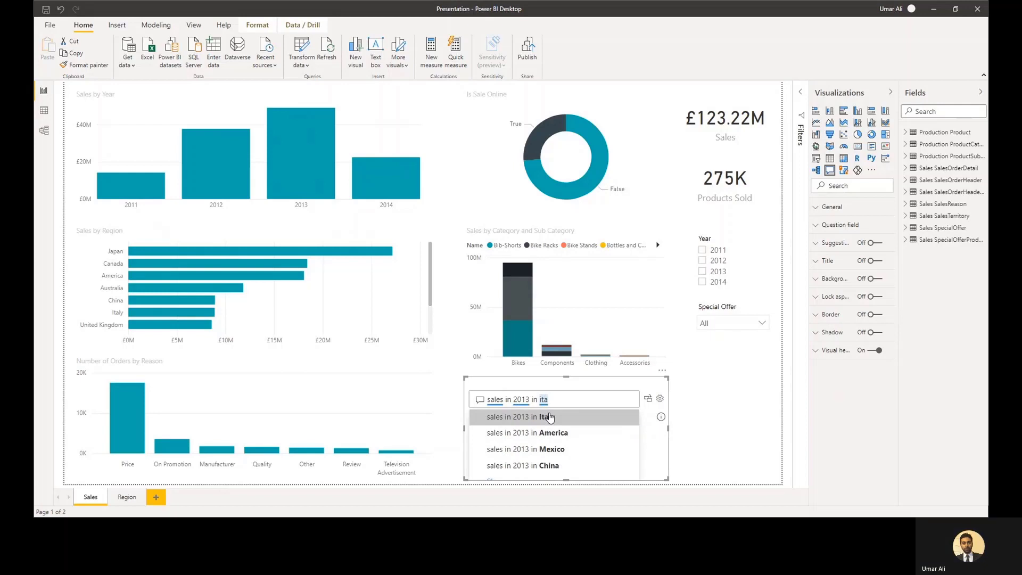
{"action": "left_click", "coordinate": [525, 417]}
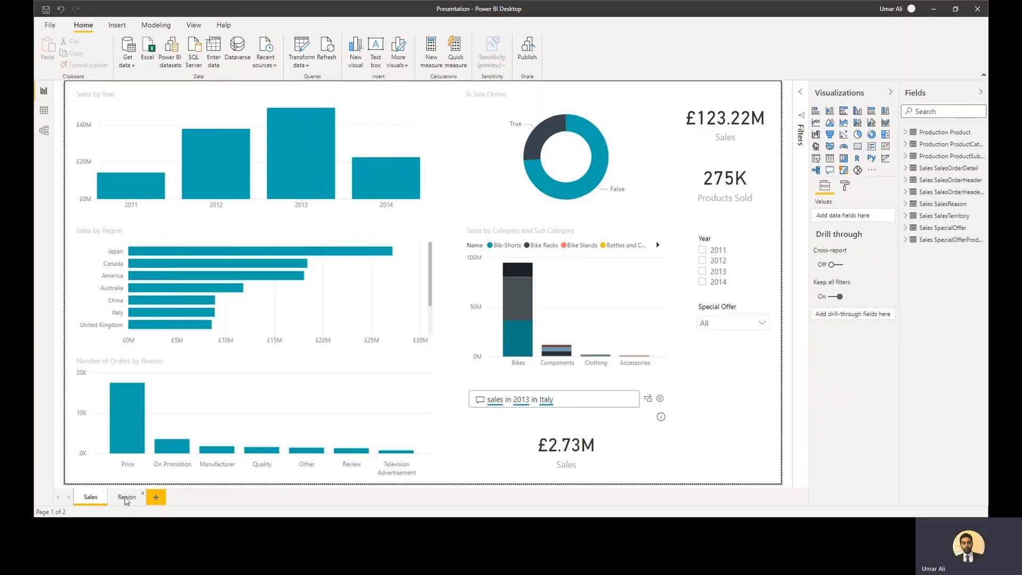
{"action": "left_click", "coordinate": [127, 497]}
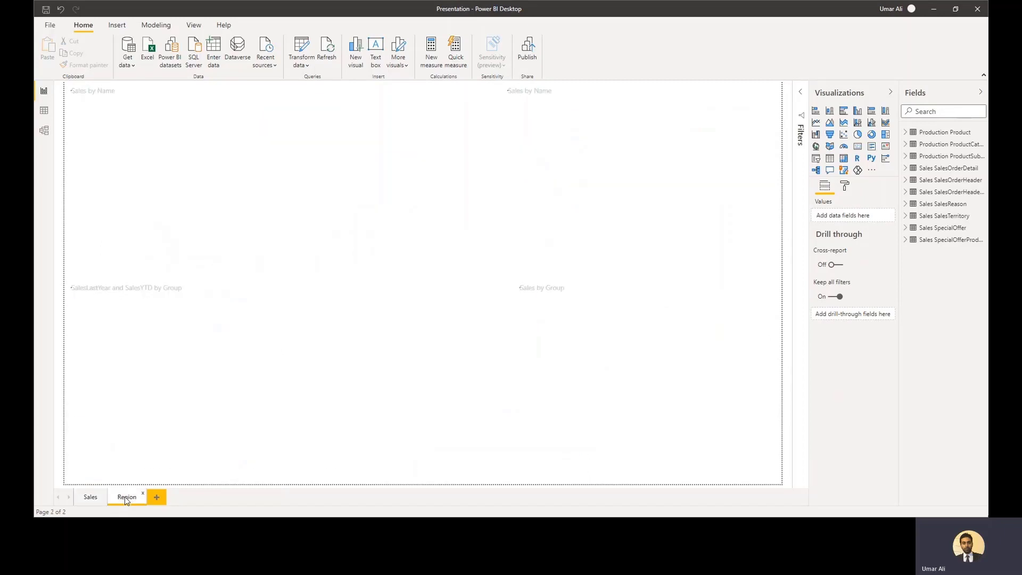
{"action": "left_click", "coordinate": [127, 496]}
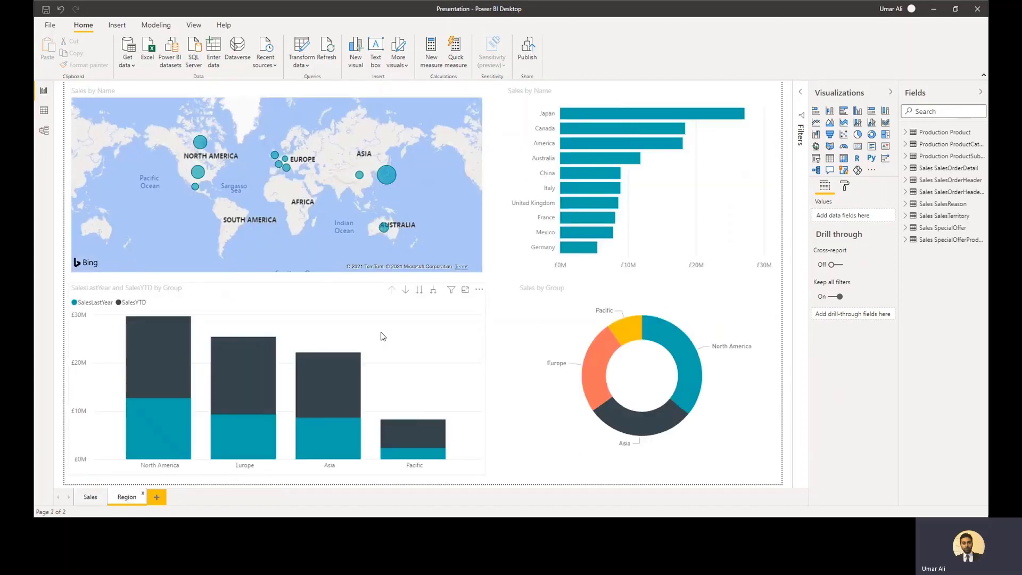
{"action": "mouse_move", "coordinate": [284, 185]}
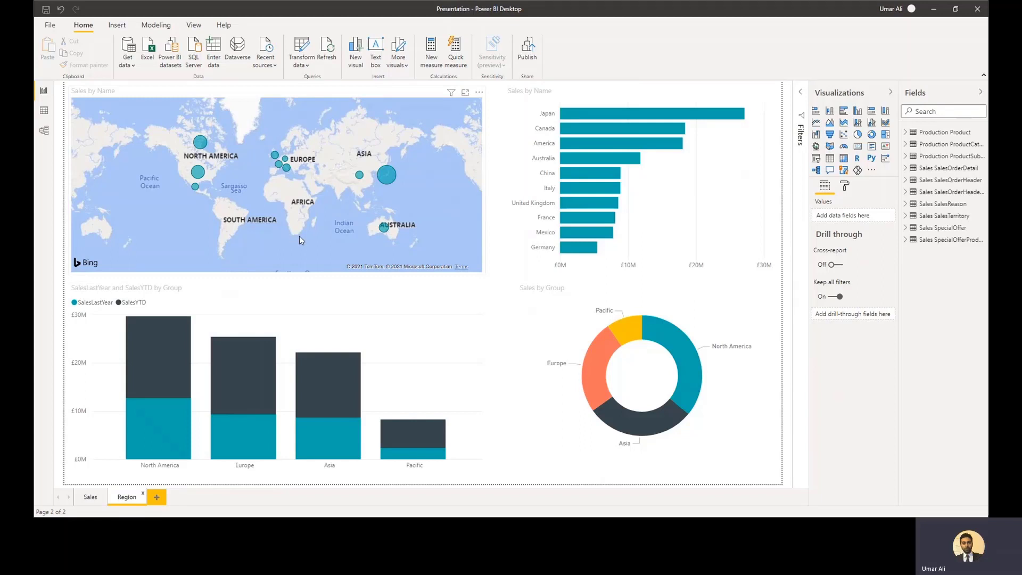
{"action": "mouse_move", "coordinate": [311, 244]}
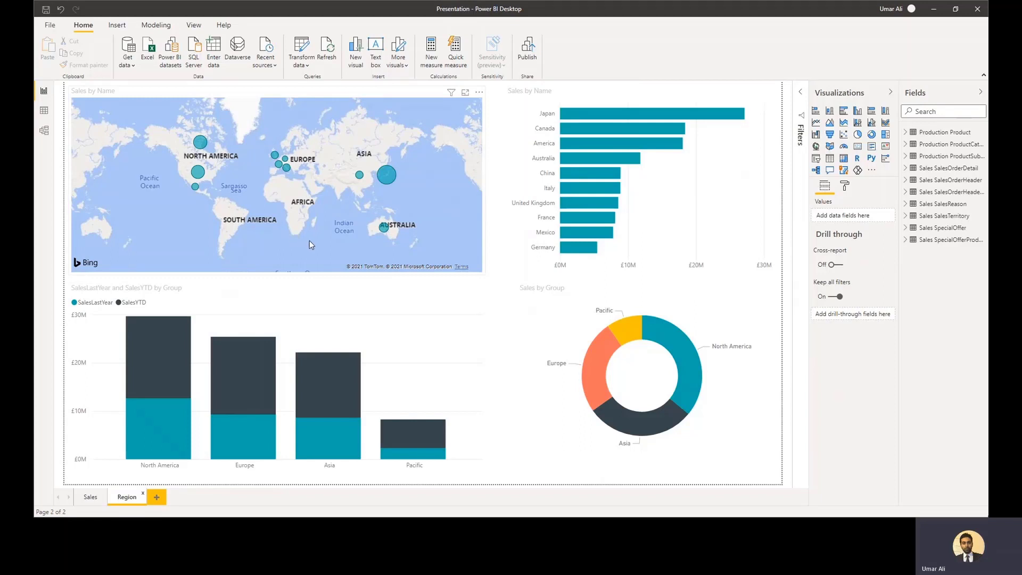
{"action": "mouse_move", "coordinate": [331, 236]}
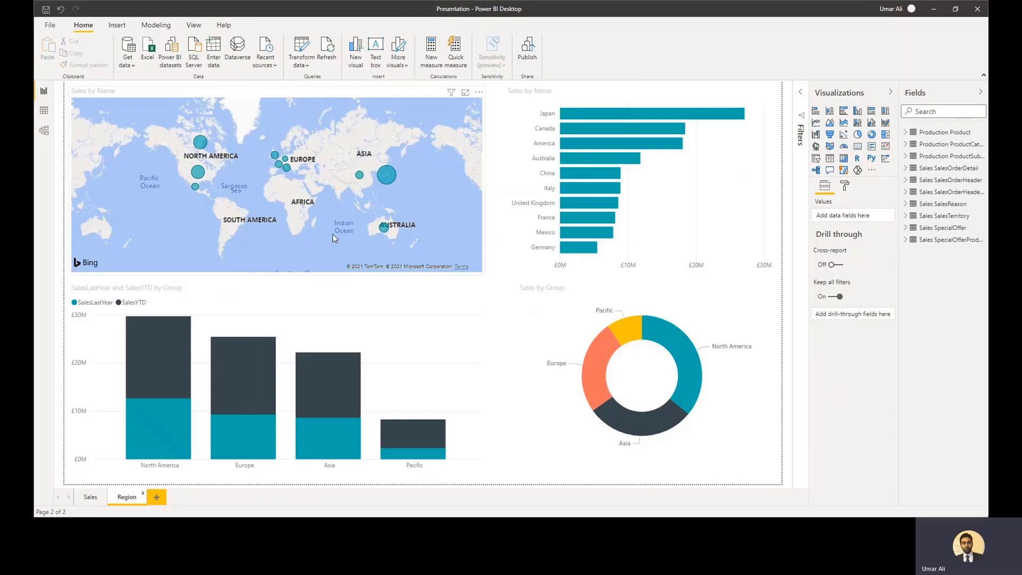
{"action": "mouse_move", "coordinate": [398, 188]}
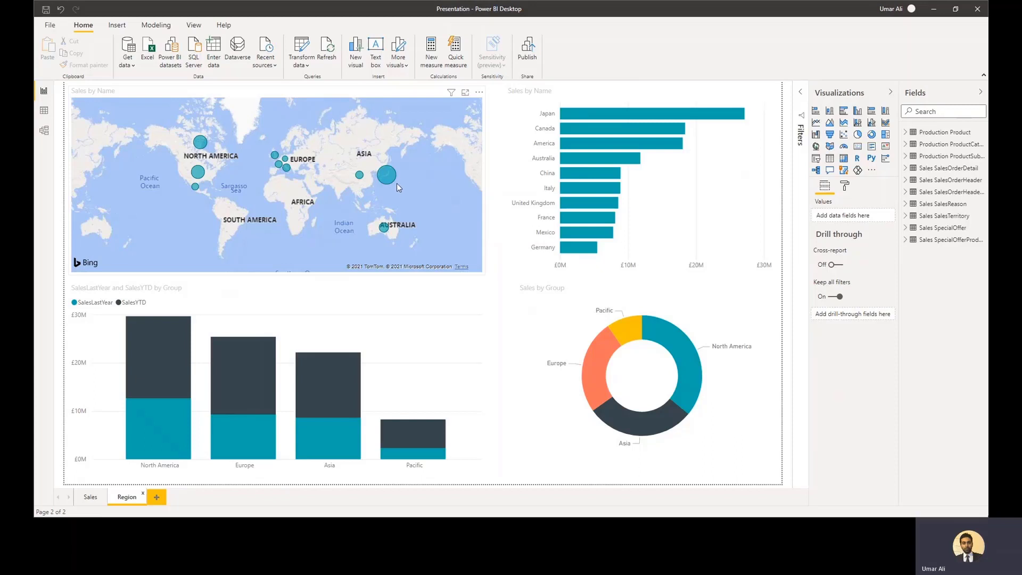
{"action": "mouse_move", "coordinate": [386, 175]}
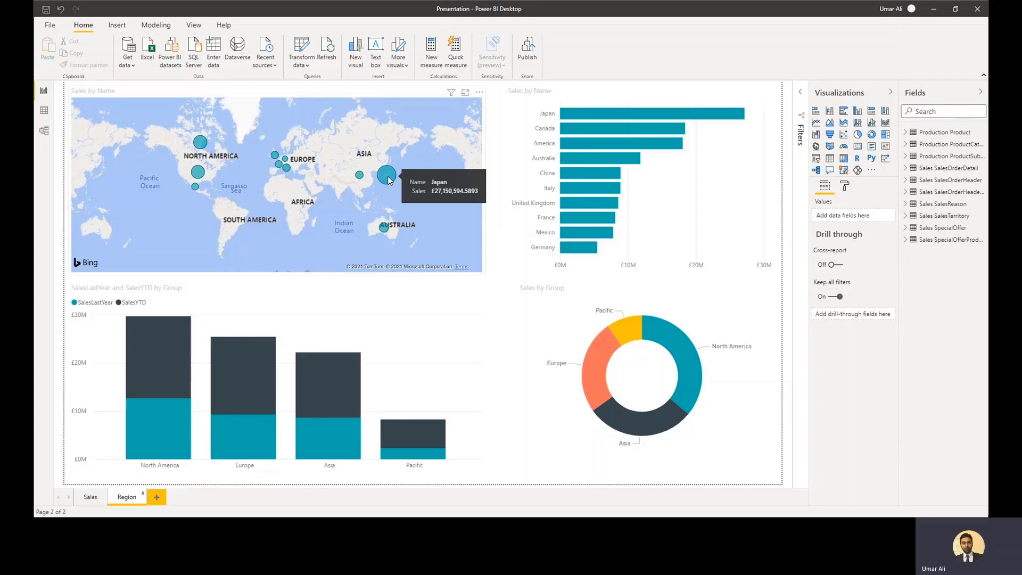
{"action": "mouse_move", "coordinate": [235, 206]}
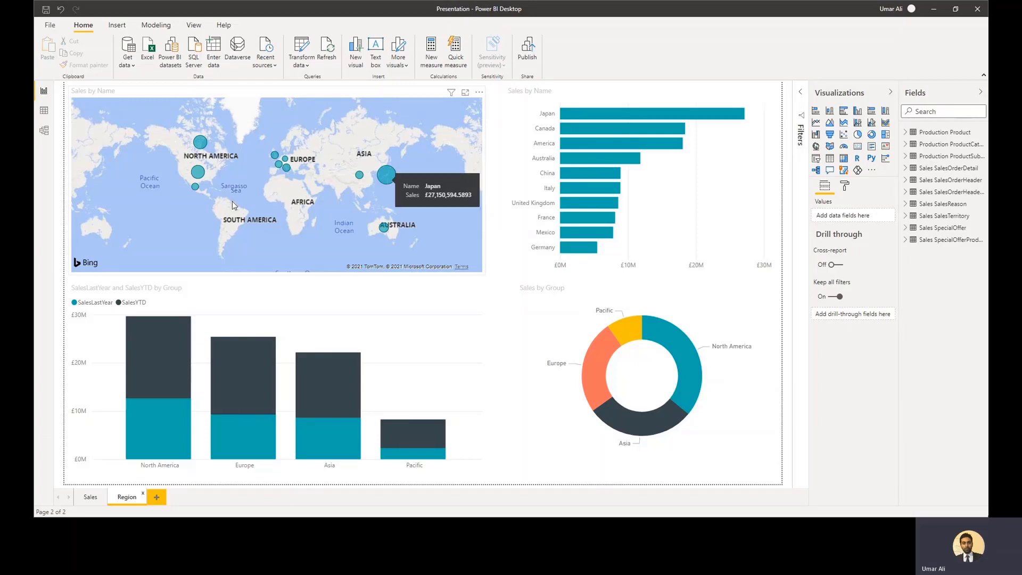
{"action": "mouse_move", "coordinate": [197, 188]}
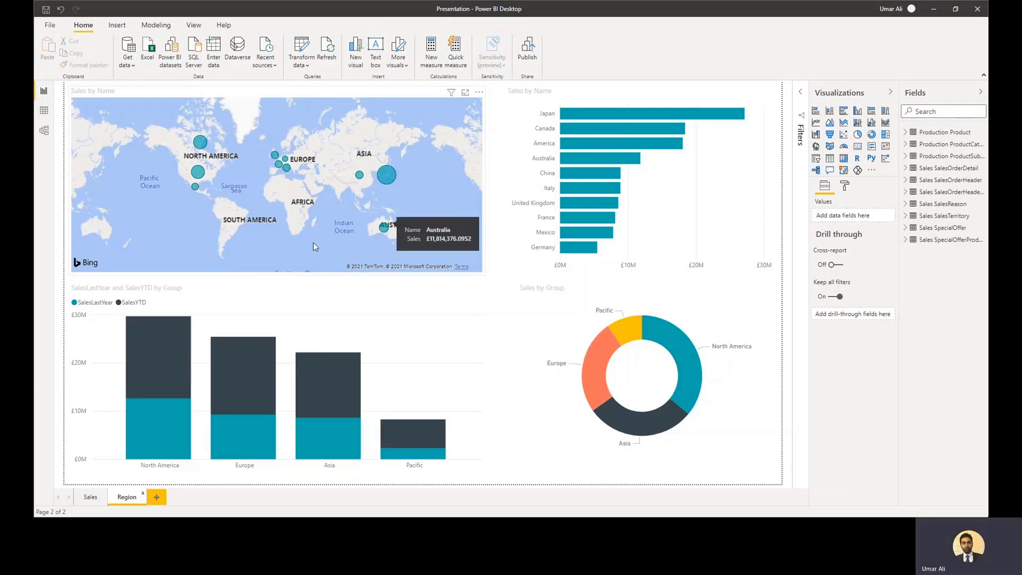
{"action": "mouse_move", "coordinate": [334, 255]}
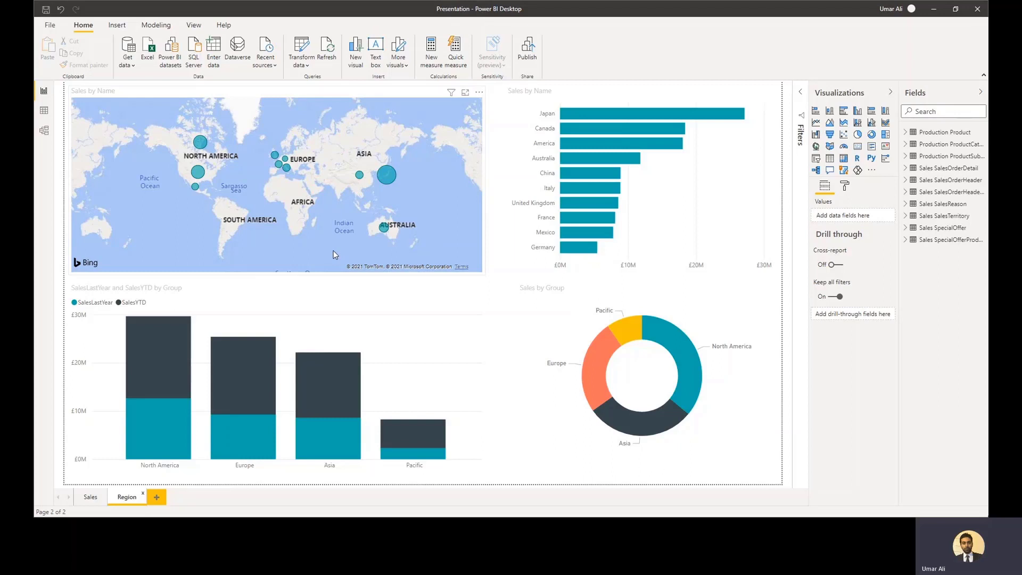
{"action": "mouse_move", "coordinate": [336, 267]}
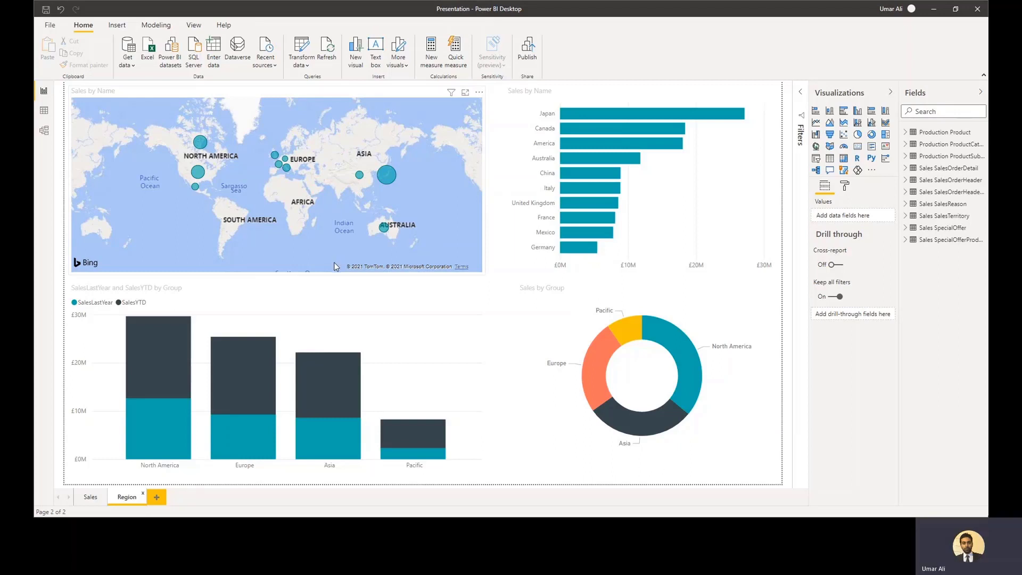
{"action": "mouse_move", "coordinate": [361, 245]}
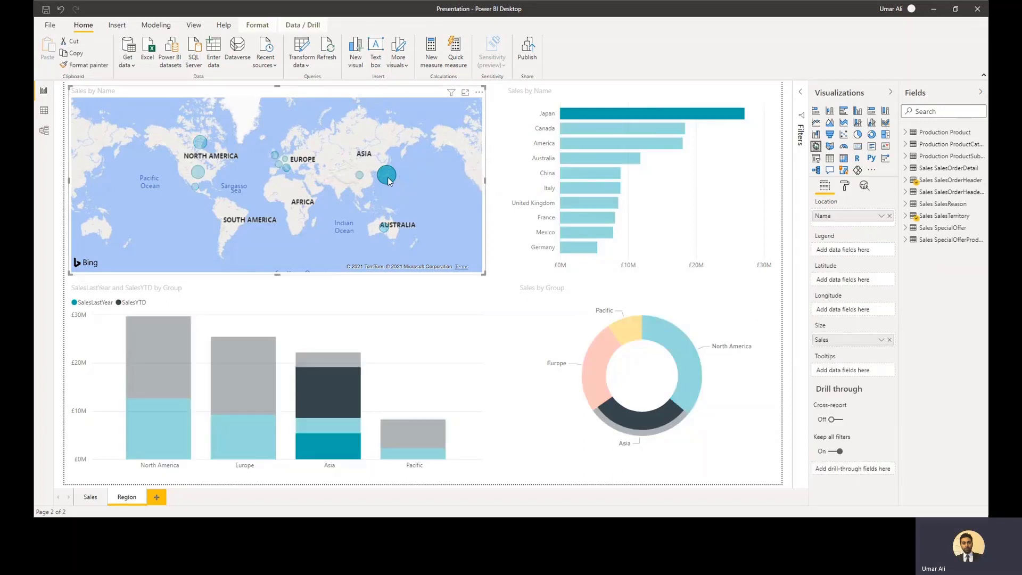
{"action": "mouse_move", "coordinate": [507, 274]}
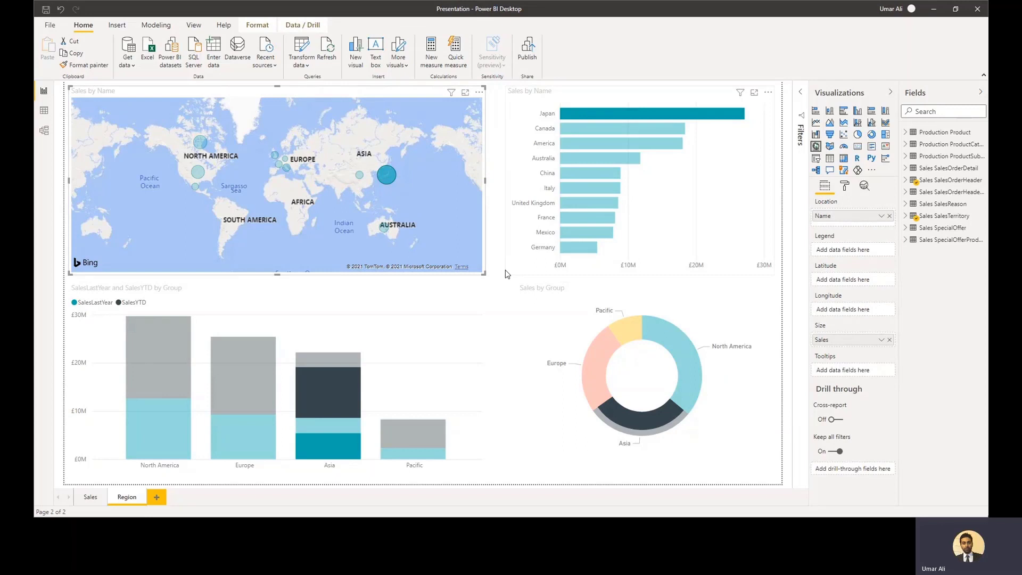
{"action": "mouse_move", "coordinate": [386, 174]}
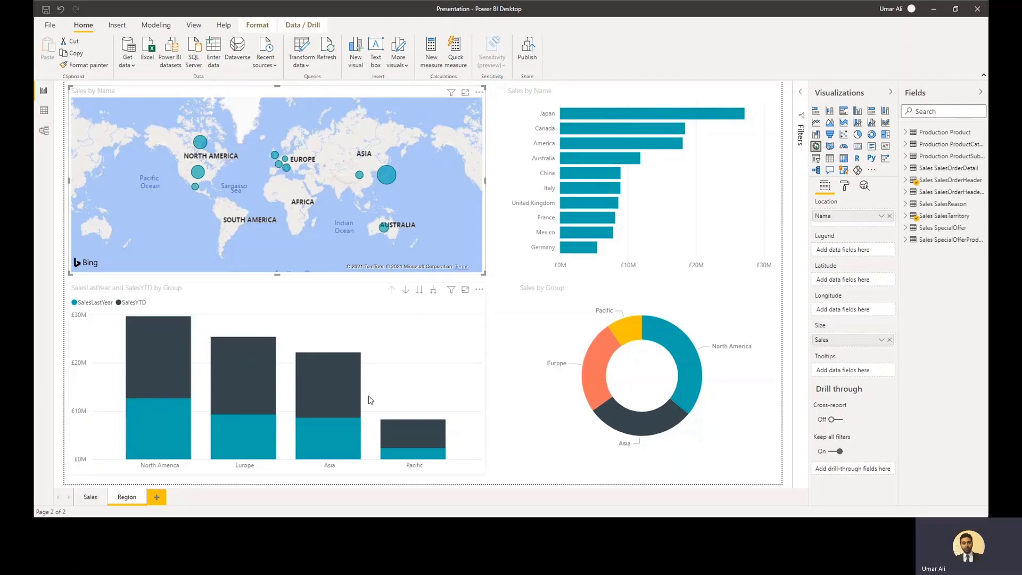
{"action": "mouse_move", "coordinate": [197, 499]}
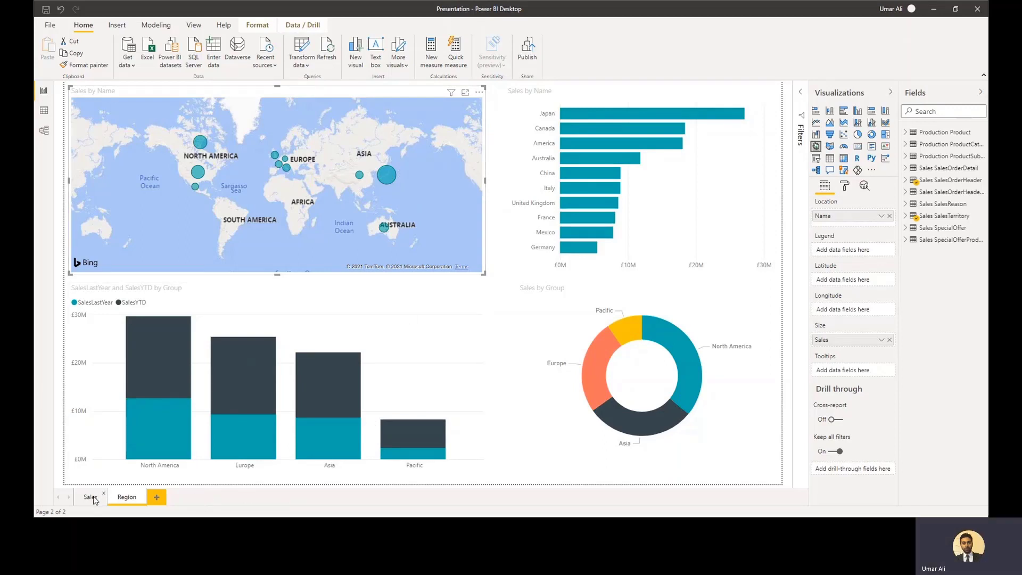
Step: Switch to the Sales page tab of the report
{"action": "left_click", "coordinate": [89, 496]}
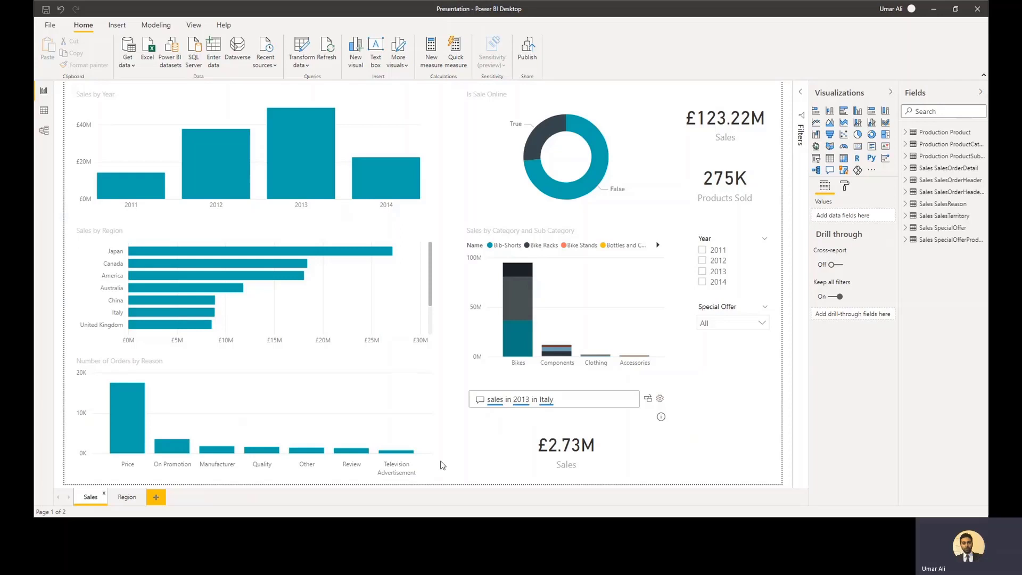
{"action": "mouse_move", "coordinate": [228, 488]}
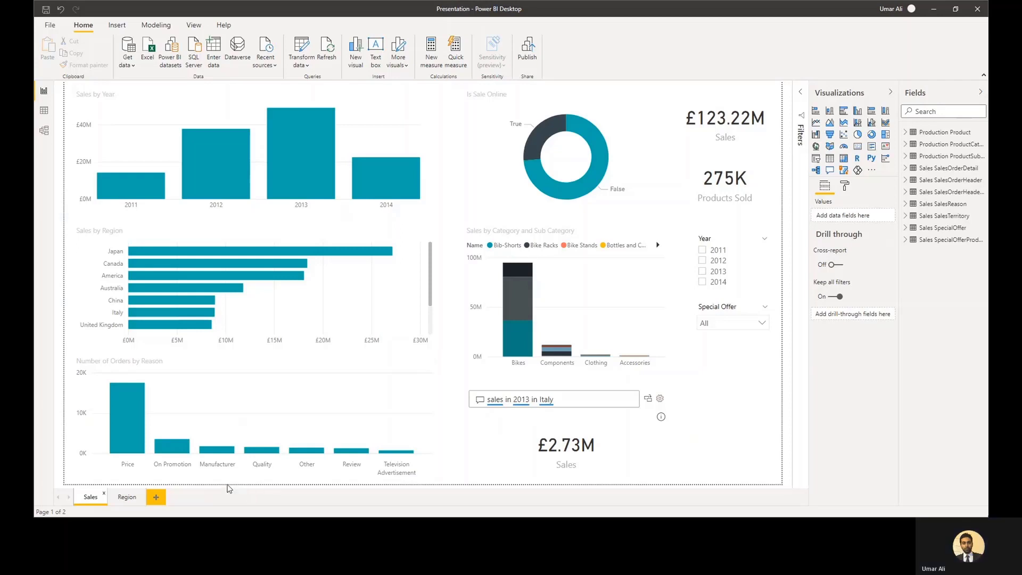
{"action": "mouse_move", "coordinate": [231, 488]}
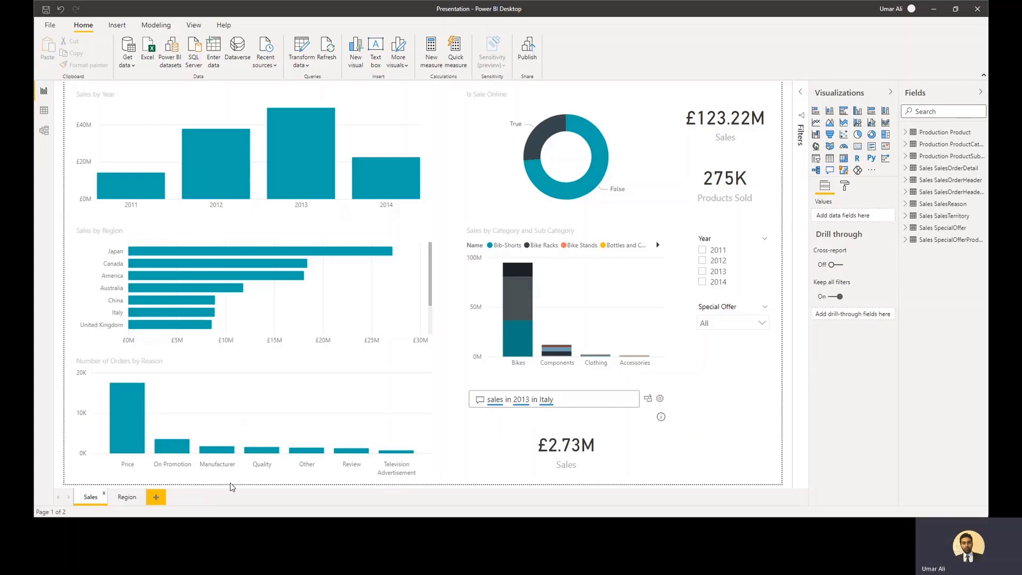
{"action": "mouse_move", "coordinate": [232, 488]}
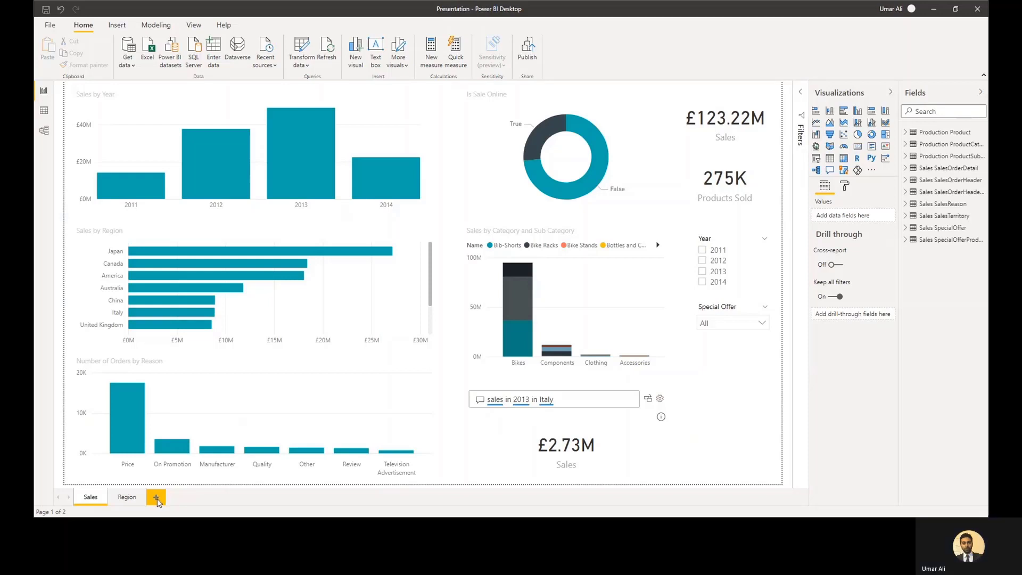
Step: Add a blank third report page holding an empty stacked bar chart
{"action": "left_click", "coordinate": [156, 497]}
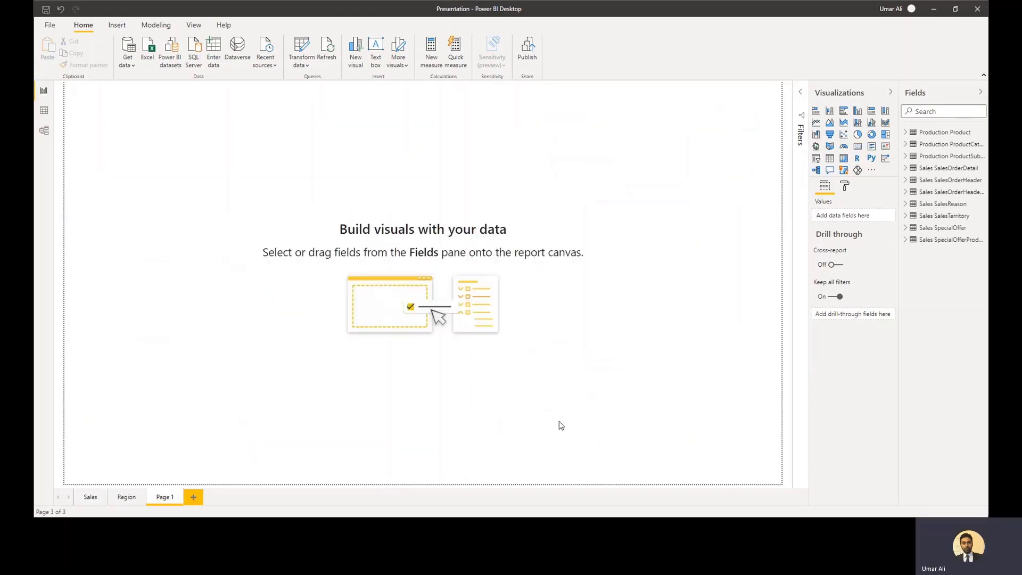
{"action": "mouse_move", "coordinate": [717, 264]}
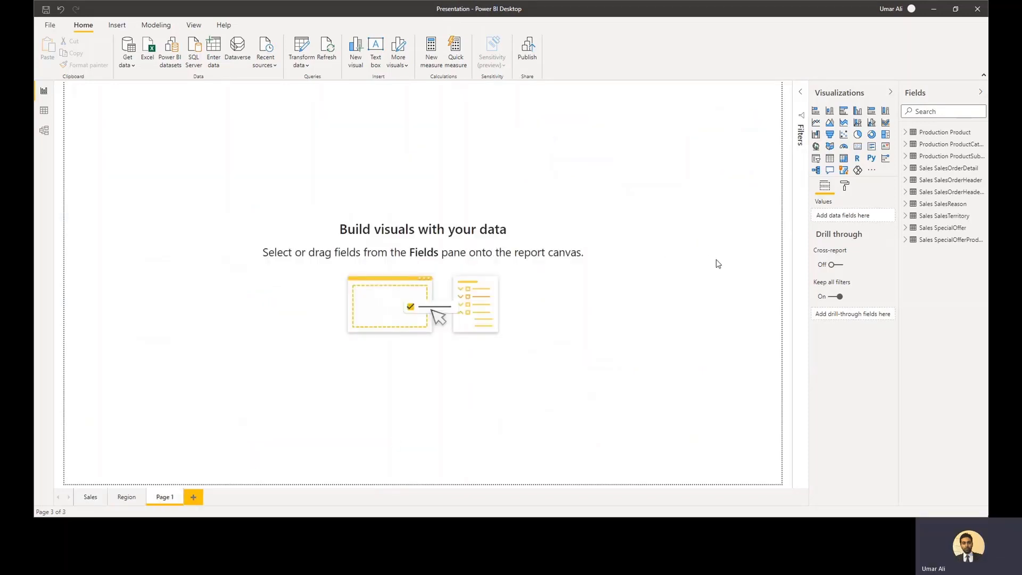
{"action": "mouse_move", "coordinate": [815, 110]}
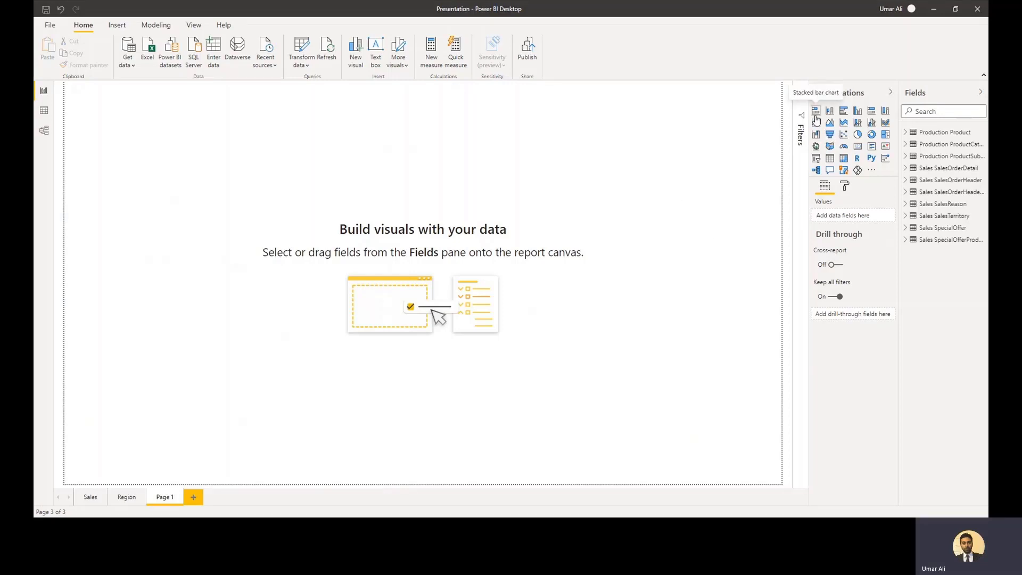
{"action": "left_click", "coordinate": [816, 111]}
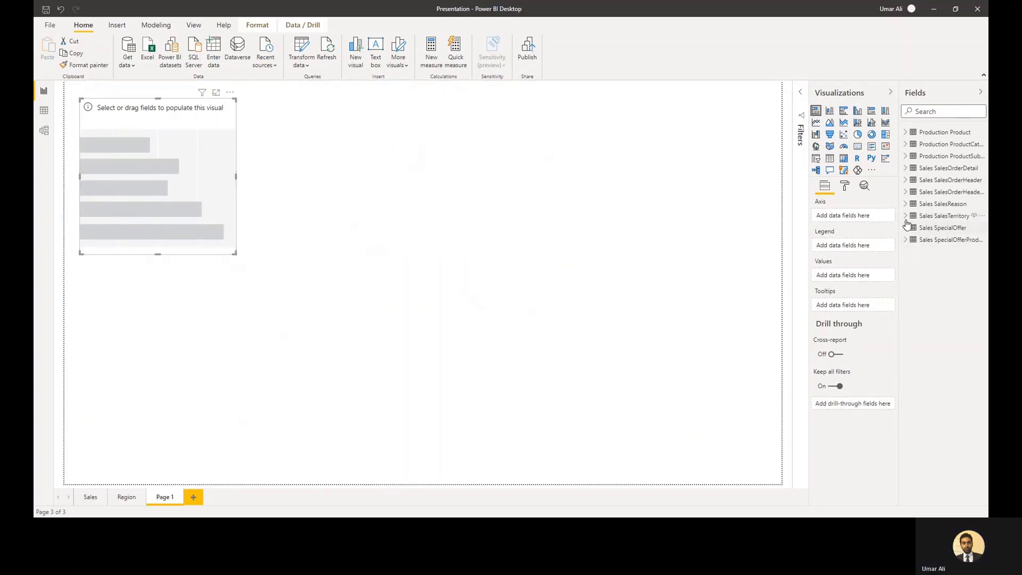
Step: Chart Sales by SalesTerritory Name in the bar chart and enlarge the visual
{"action": "left_click", "coordinate": [906, 216]}
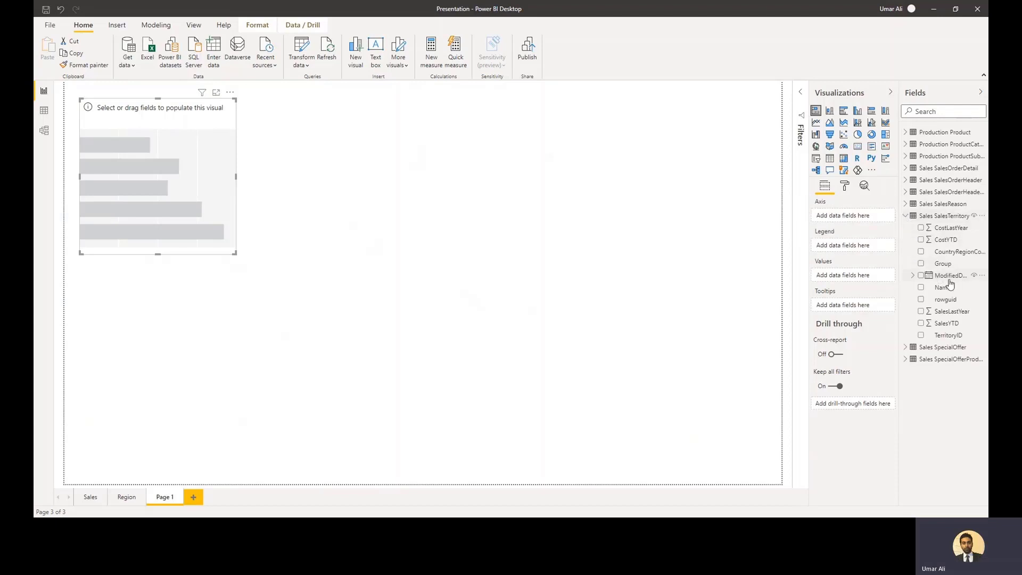
{"action": "mouse_move", "coordinate": [944, 287]}
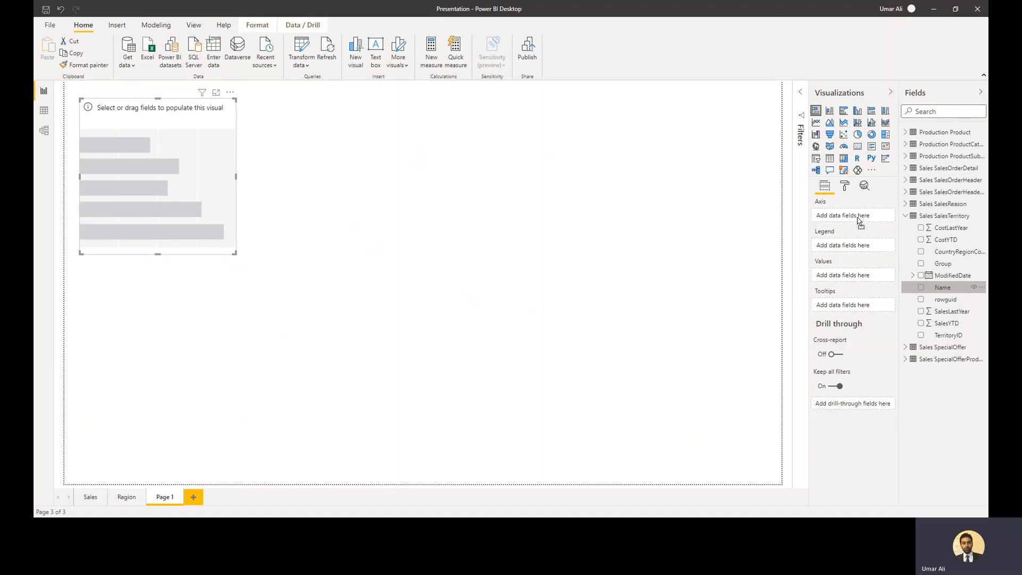
{"action": "left_click", "coordinate": [921, 287]}
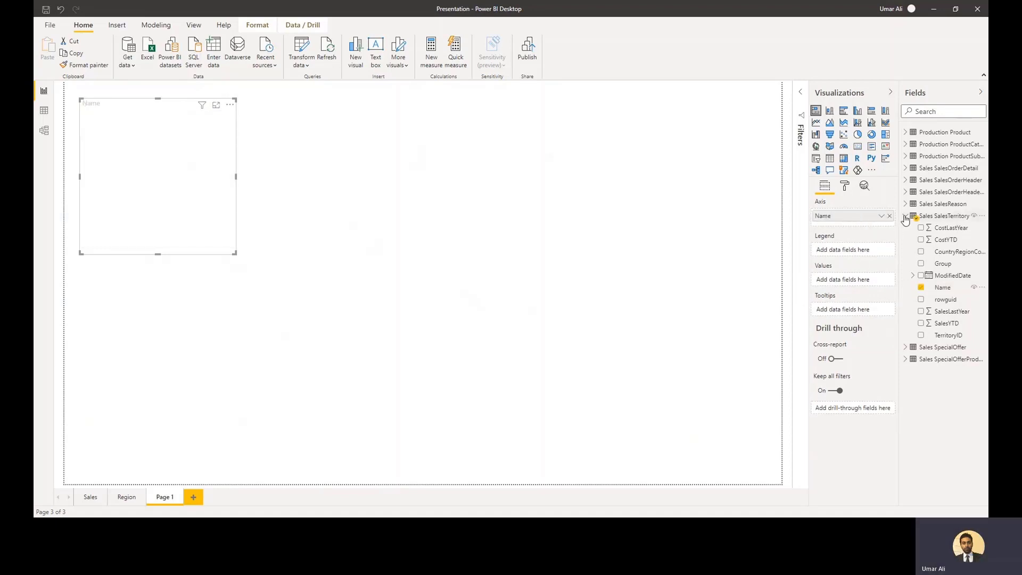
{"action": "left_click", "coordinate": [905, 216]}
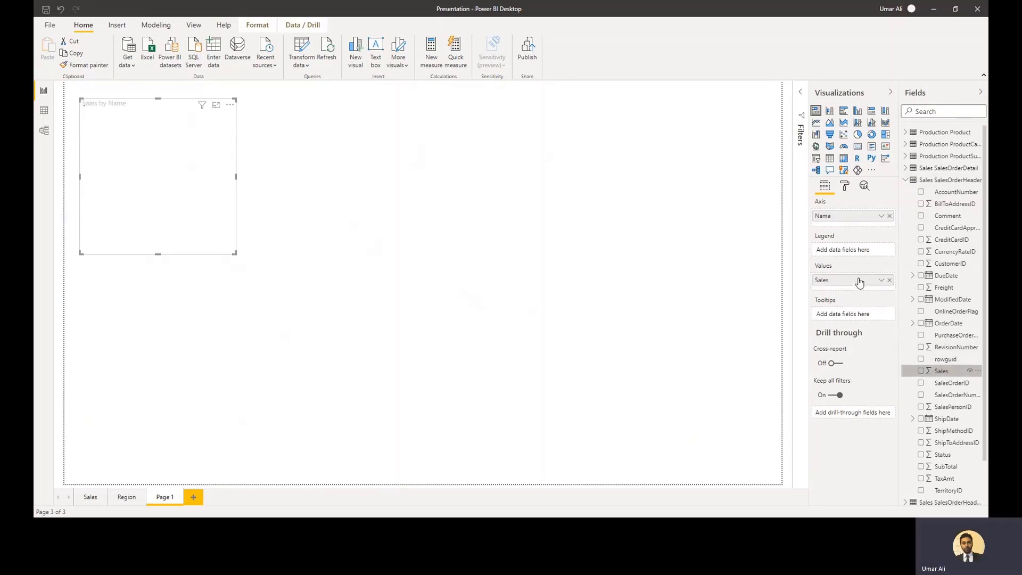
{"action": "left_click", "coordinate": [941, 371]}
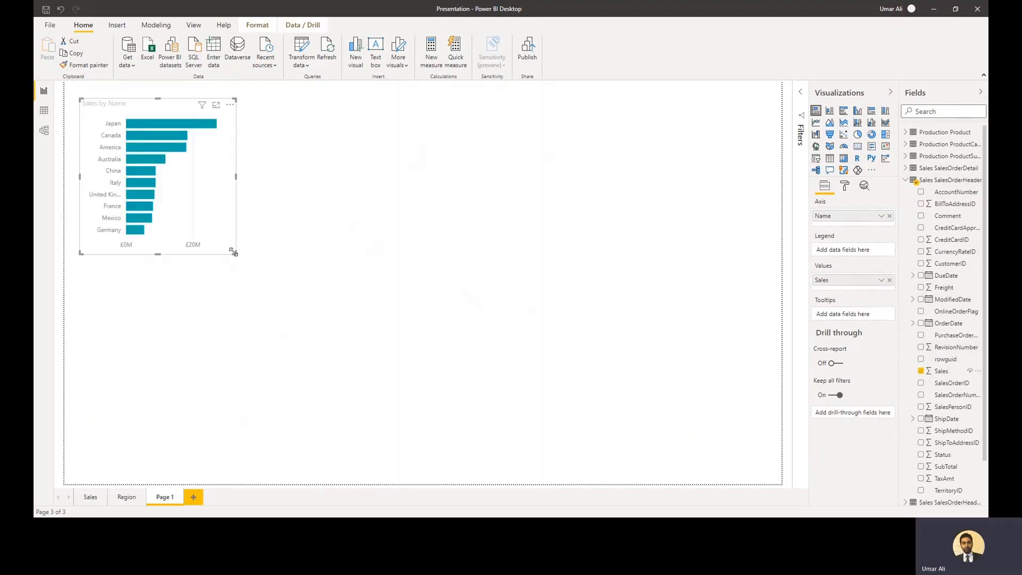
{"action": "left_click_drag", "start_coordinate": [233, 251], "coordinate": [338, 305]}
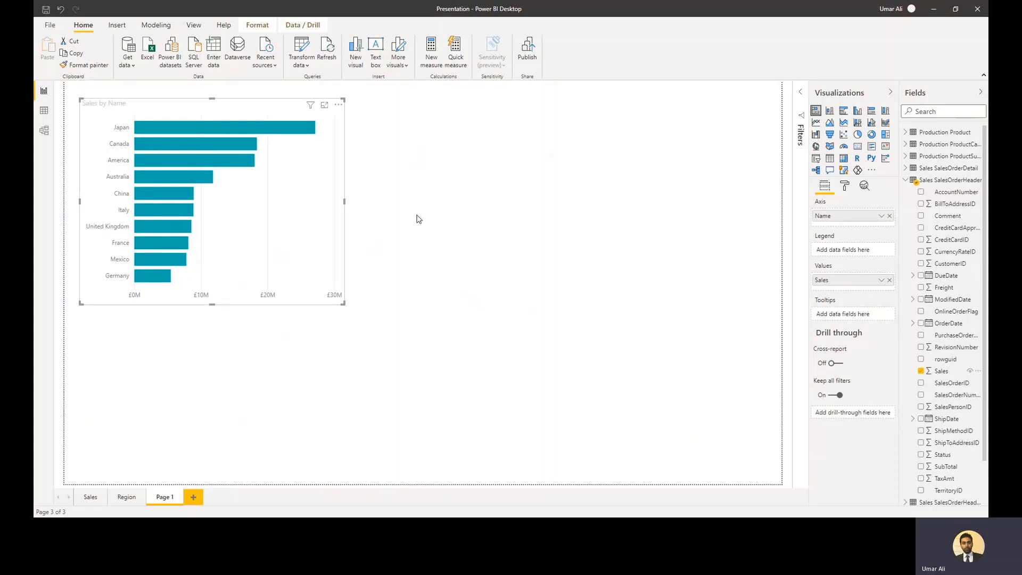
{"action": "mouse_move", "coordinate": [381, 188]}
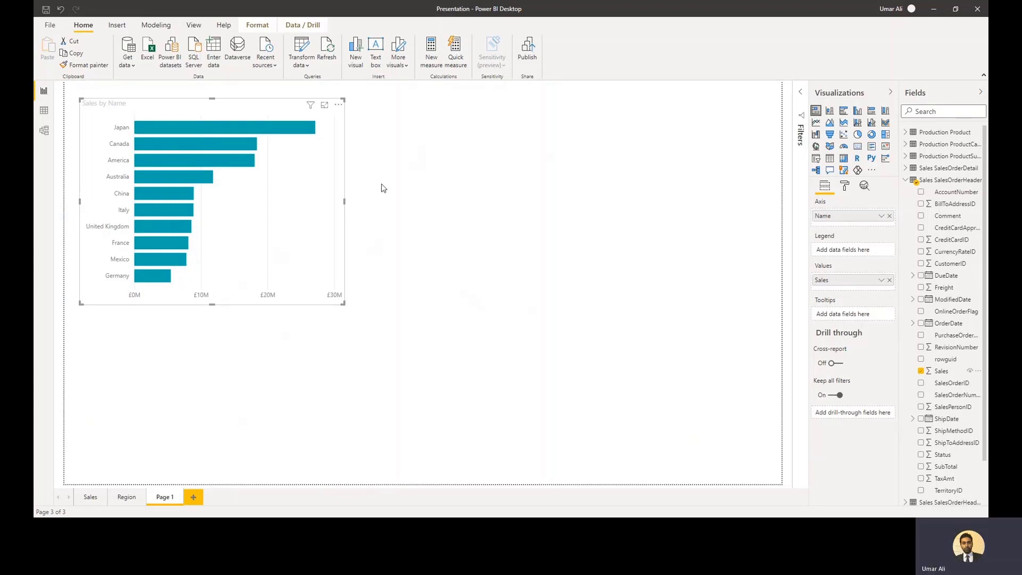
{"action": "mouse_move", "coordinate": [644, 151]}
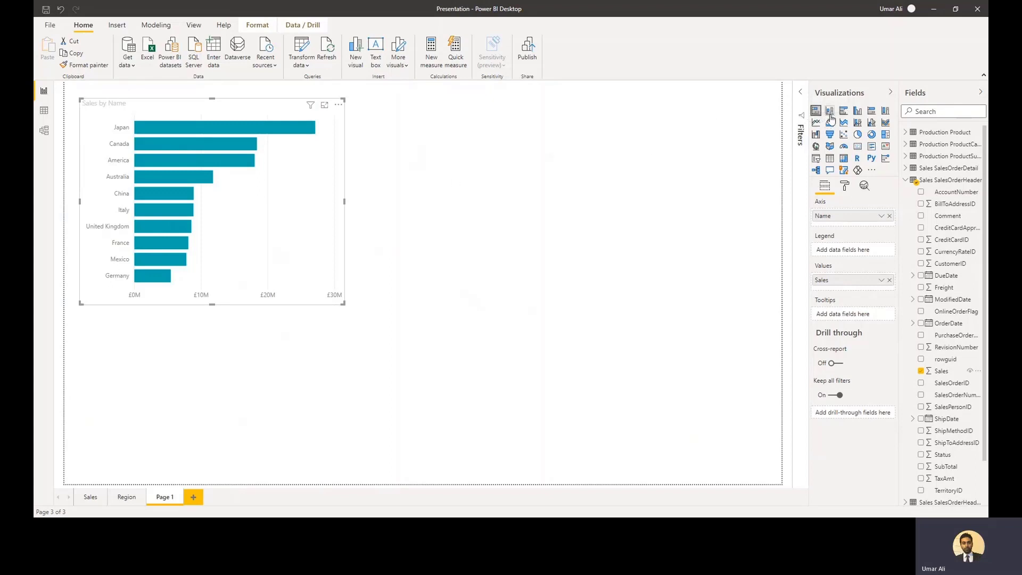
{"action": "mouse_move", "coordinate": [830, 111]}
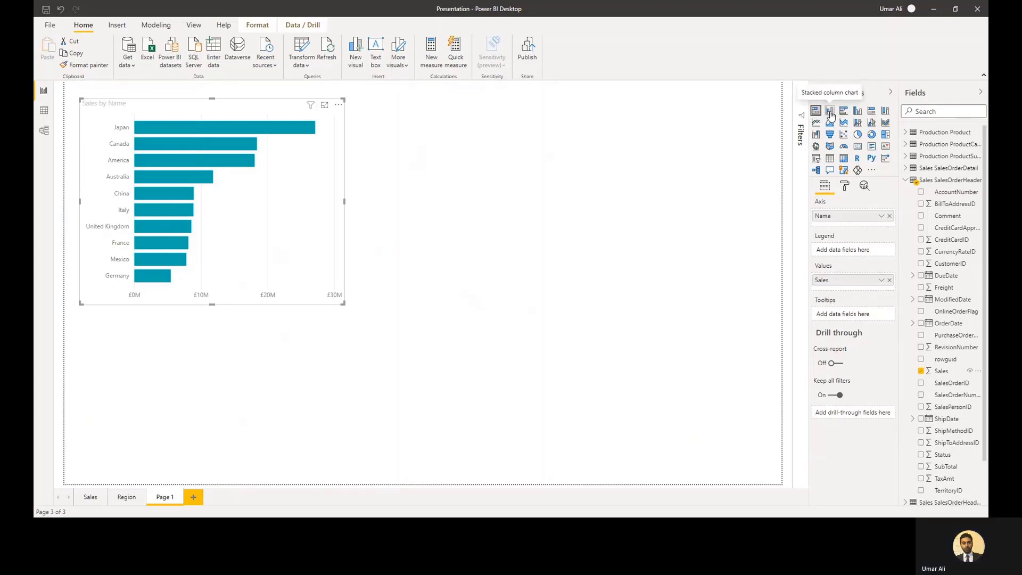
Step: Try column and pie layouts, then settle the Sales by Name visual as a donut
{"action": "left_click", "coordinate": [830, 111]}
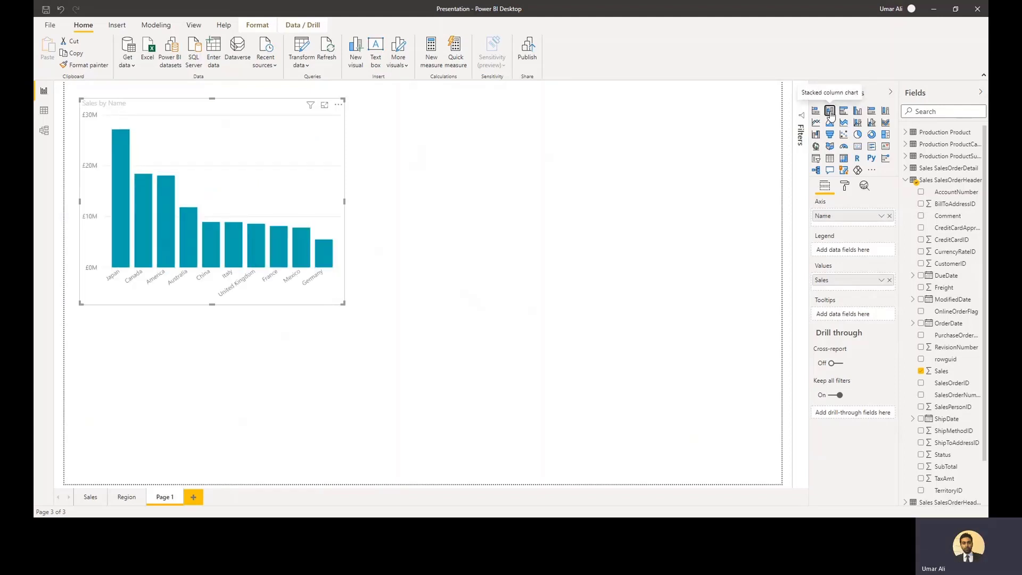
{"action": "mouse_move", "coordinate": [831, 119]}
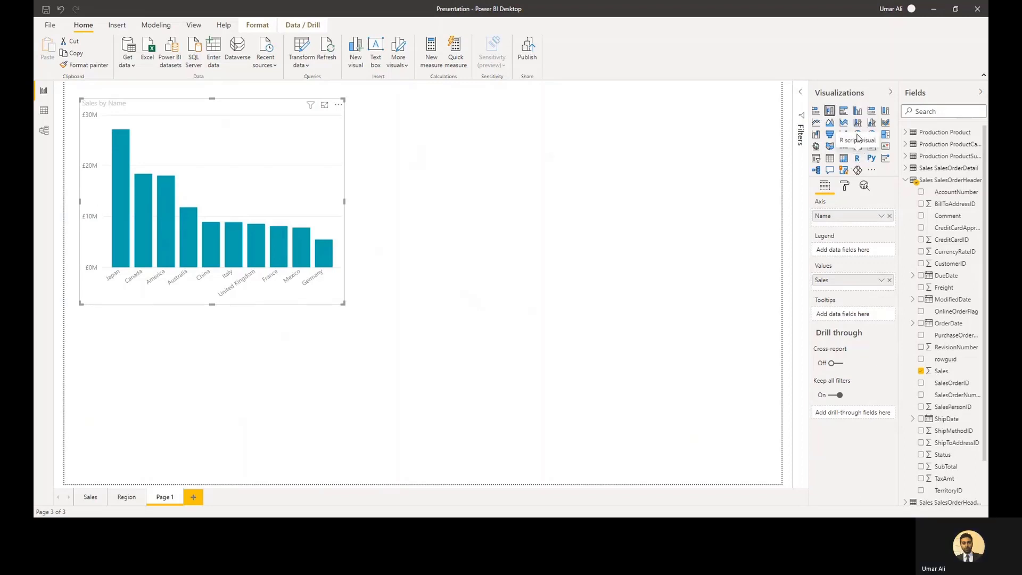
{"action": "left_click", "coordinate": [857, 134]}
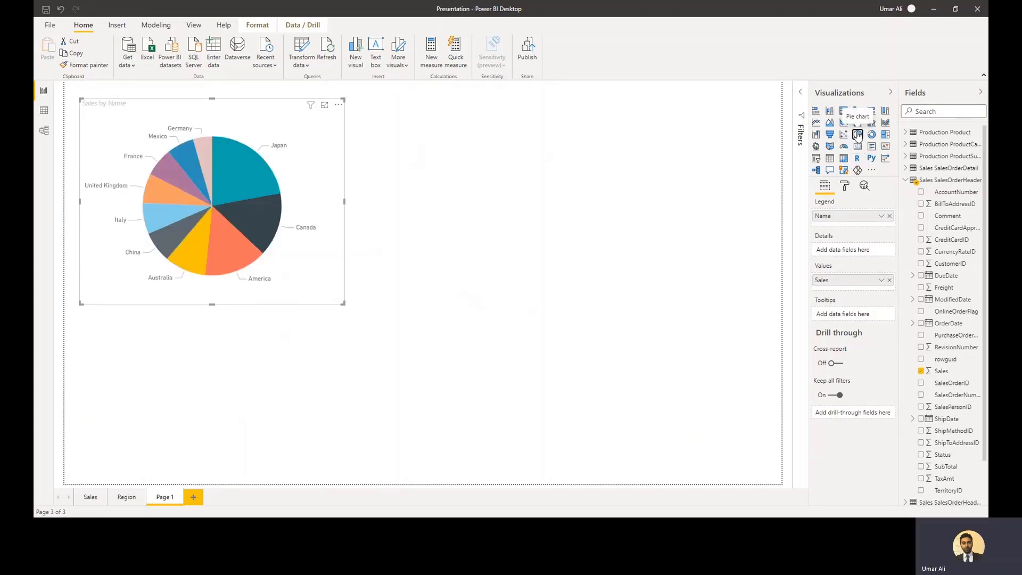
{"action": "left_click", "coordinate": [871, 134]}
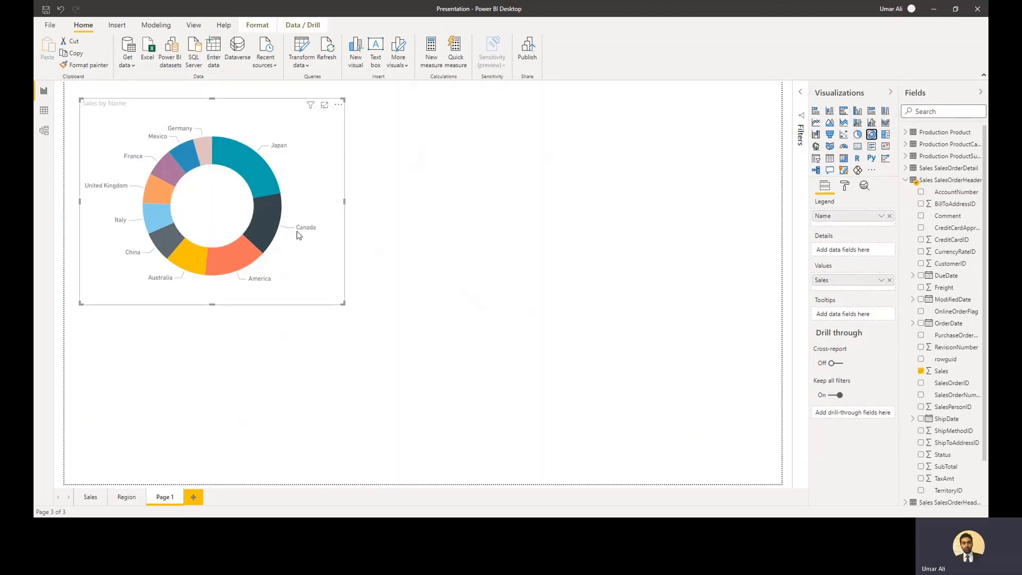
{"action": "mouse_move", "coordinate": [273, 233]}
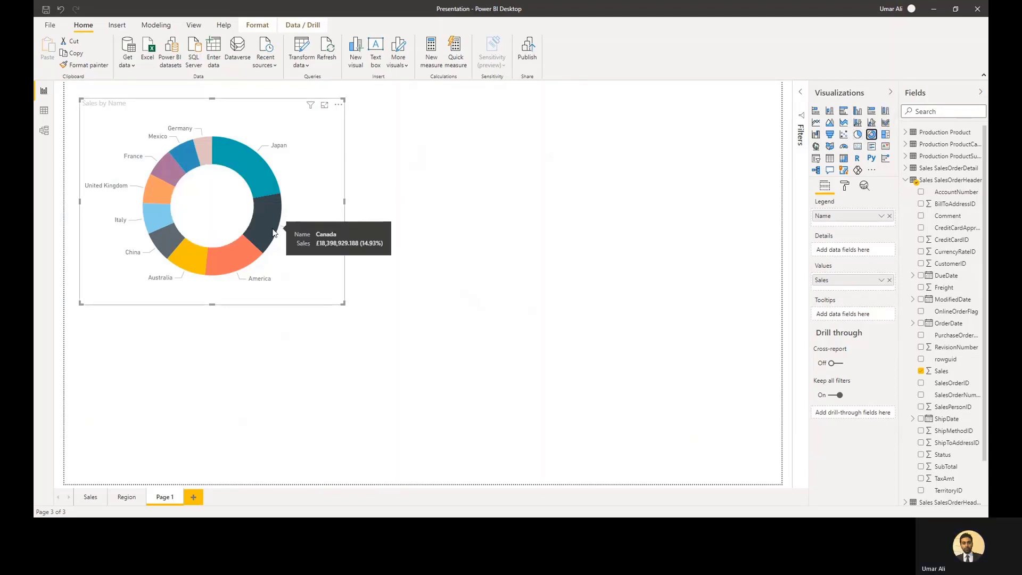
{"action": "mouse_move", "coordinate": [232, 267]}
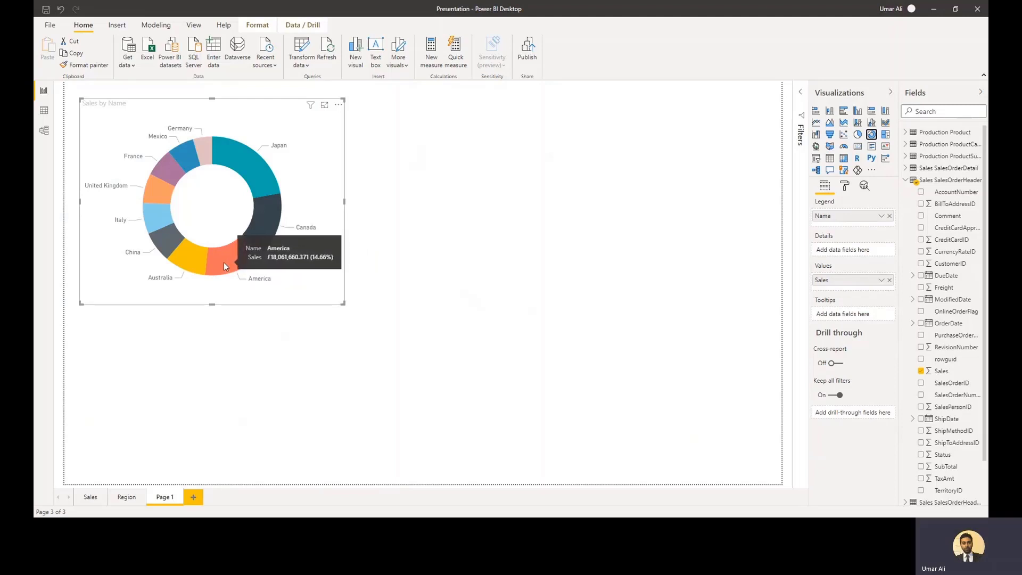
{"action": "mouse_move", "coordinate": [440, 321]}
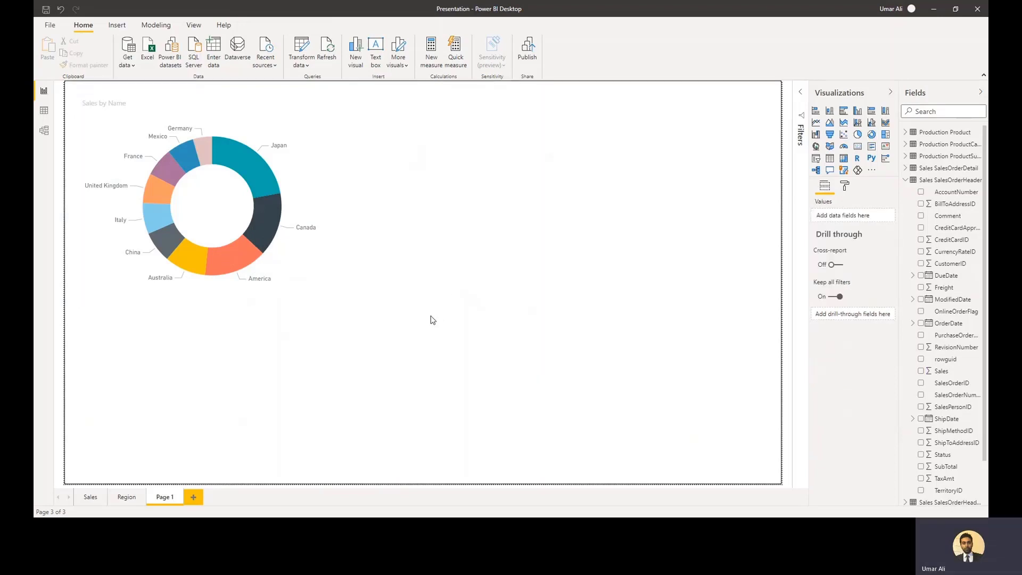
{"action": "mouse_move", "coordinate": [430, 319]}
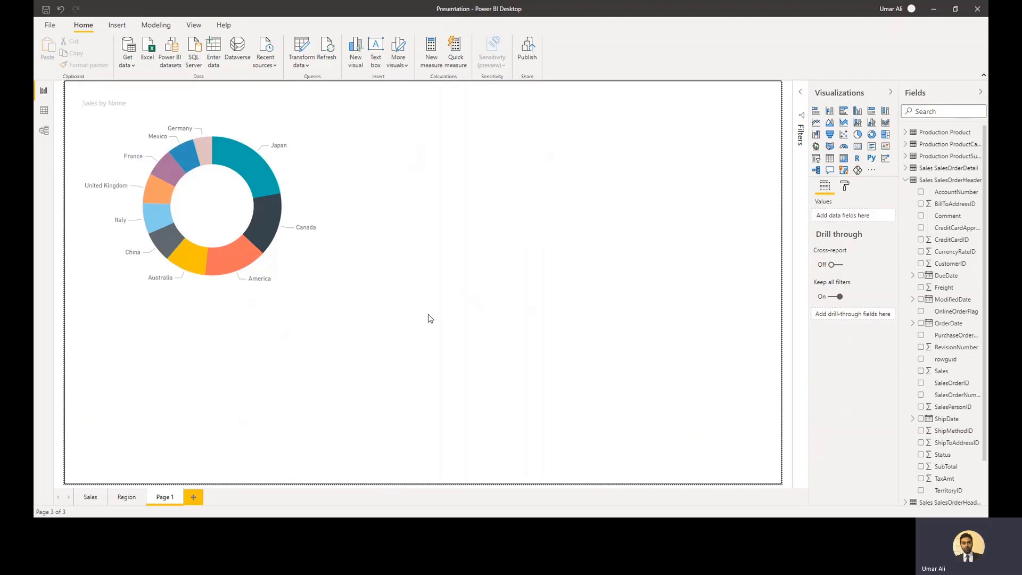
{"action": "mouse_move", "coordinate": [127, 57]}
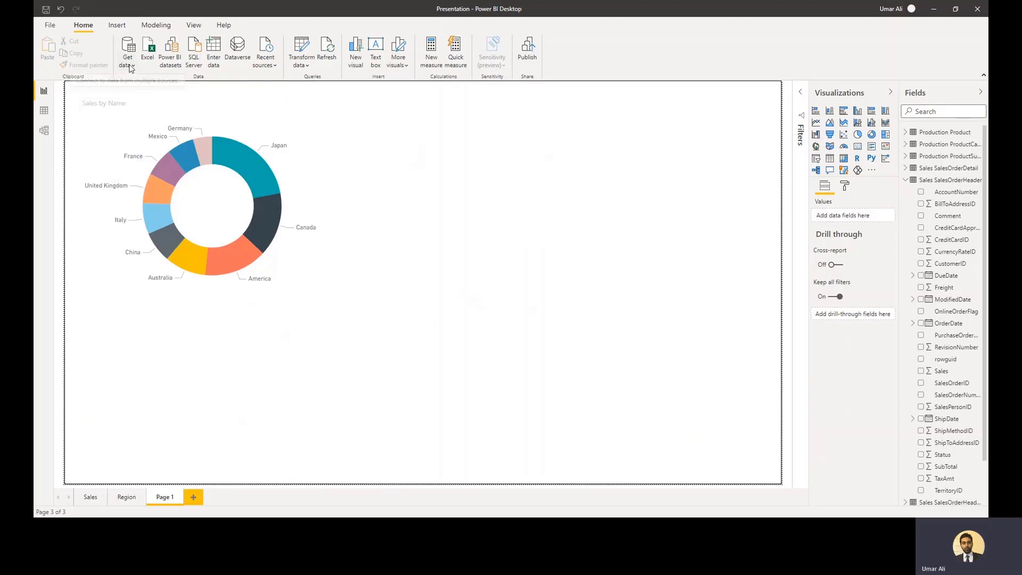
{"action": "left_click", "coordinate": [127, 52]}
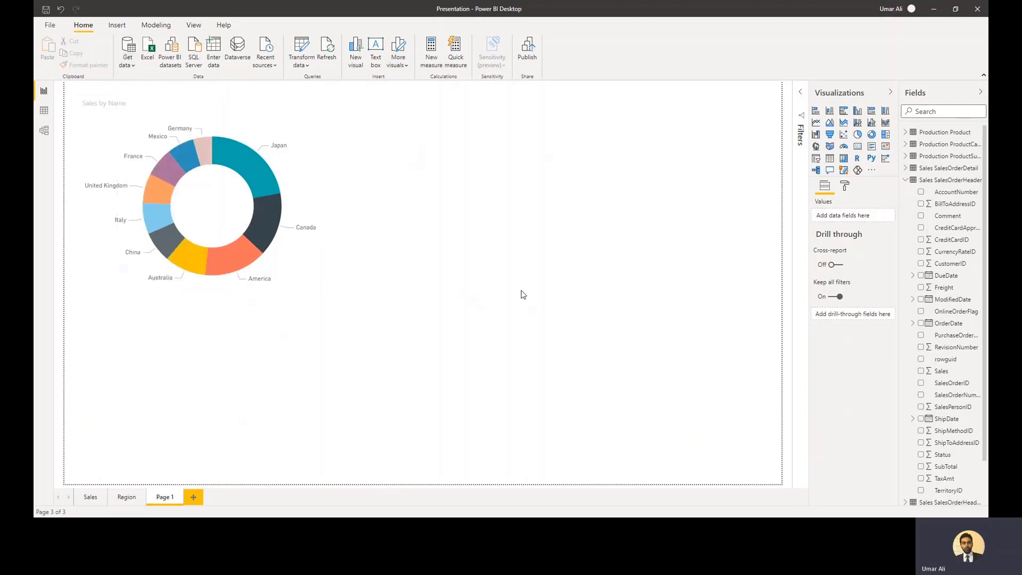
{"action": "mouse_move", "coordinate": [532, 286]}
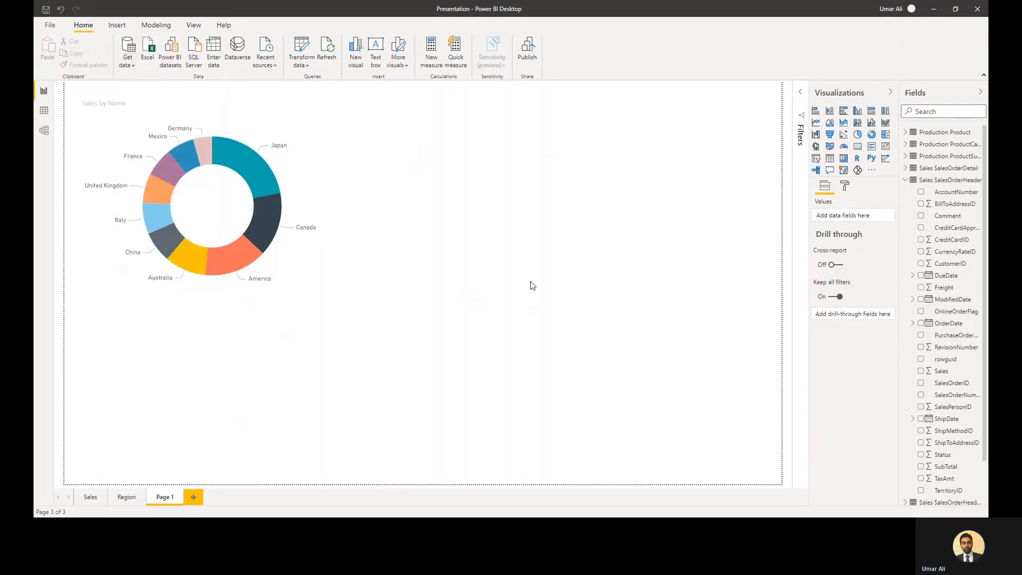
Step: Browse the Get Data connector list and cancel without connecting a source
{"action": "left_click", "coordinate": [127, 52]}
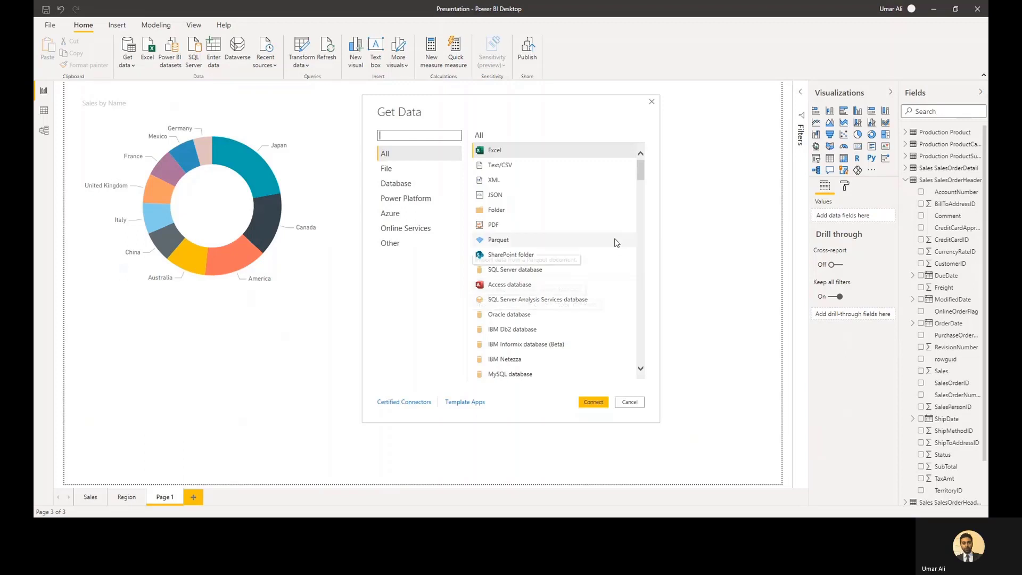
{"action": "mouse_move", "coordinate": [648, 186]}
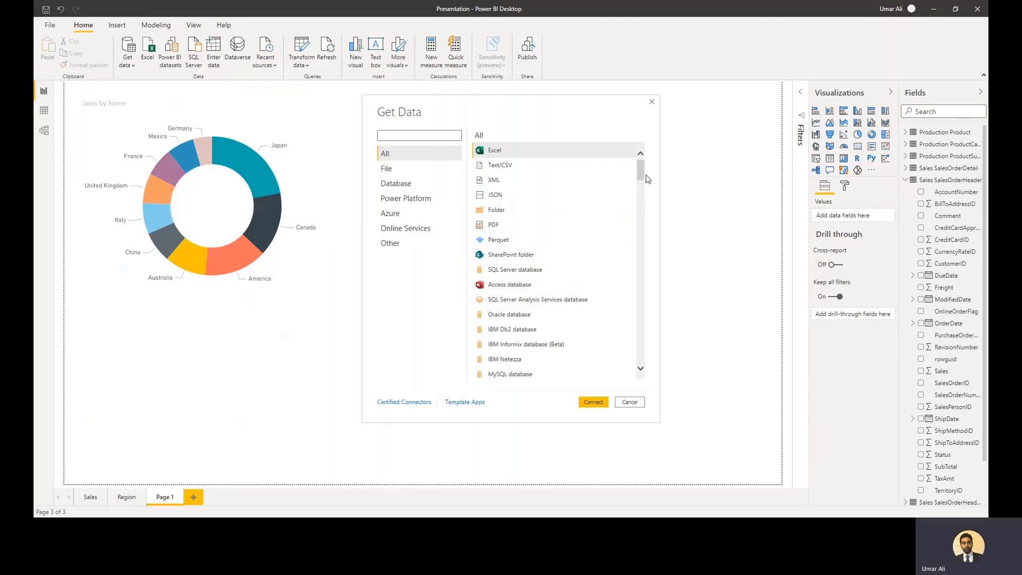
{"action": "mouse_move", "coordinate": [642, 176]}
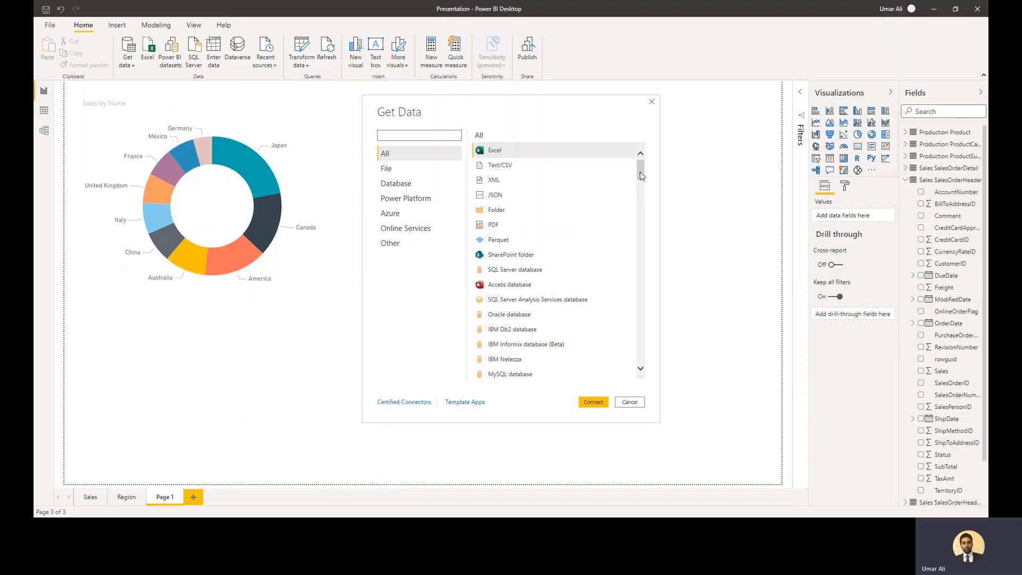
{"action": "scroll", "scroll_direction": "down", "scroll_amount": 3}
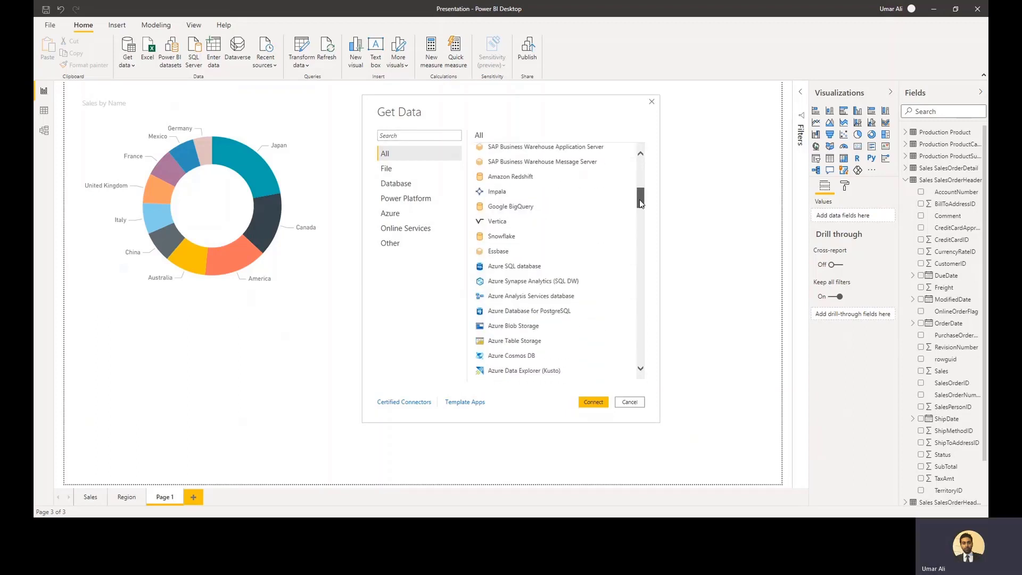
{"action": "scroll", "scroll_direction": "down", "scroll_amount": 3}
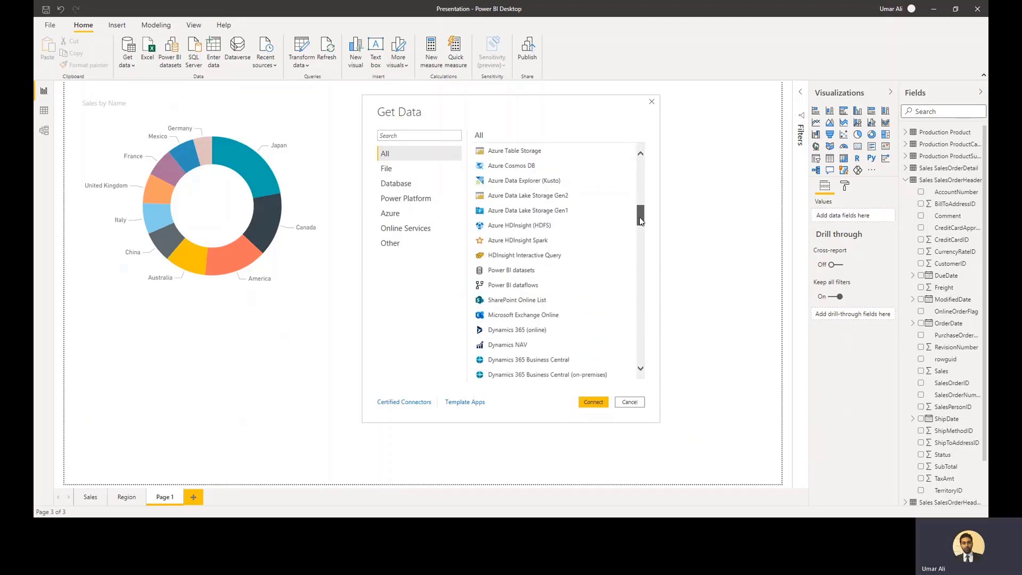
{"action": "scroll", "scroll_direction": "down", "scroll_amount": 3}
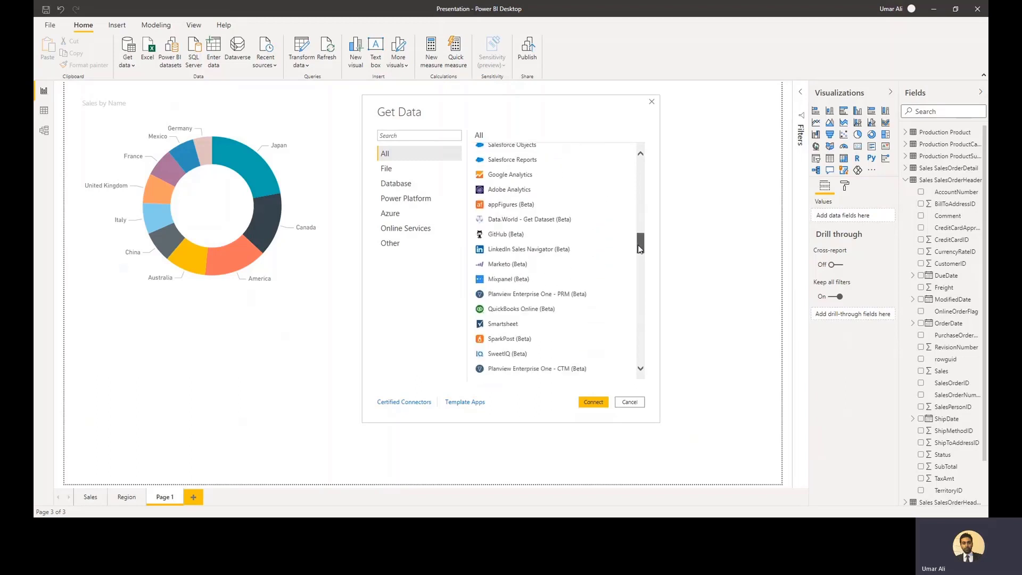
{"action": "scroll", "scroll_direction": "down", "scroll_amount": 3}
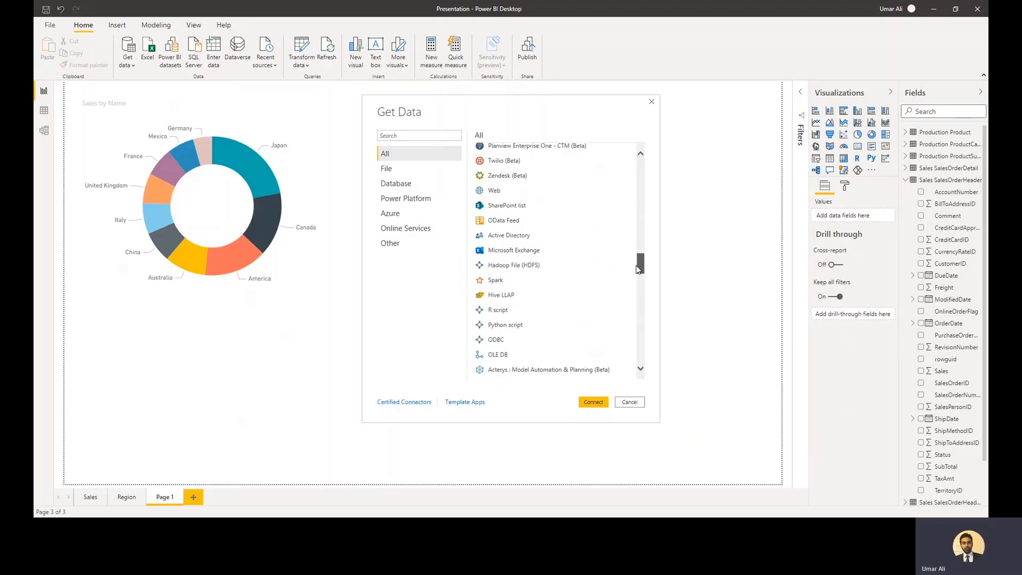
{"action": "scroll", "scroll_direction": "down", "scroll_amount": 3}
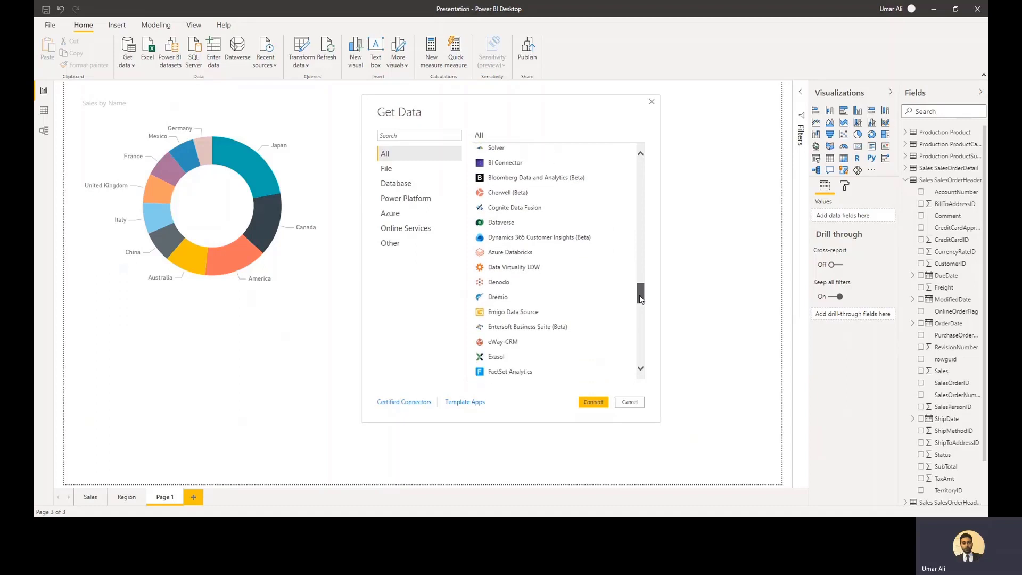
{"action": "scroll", "scroll_direction": "down", "scroll_amount": 3}
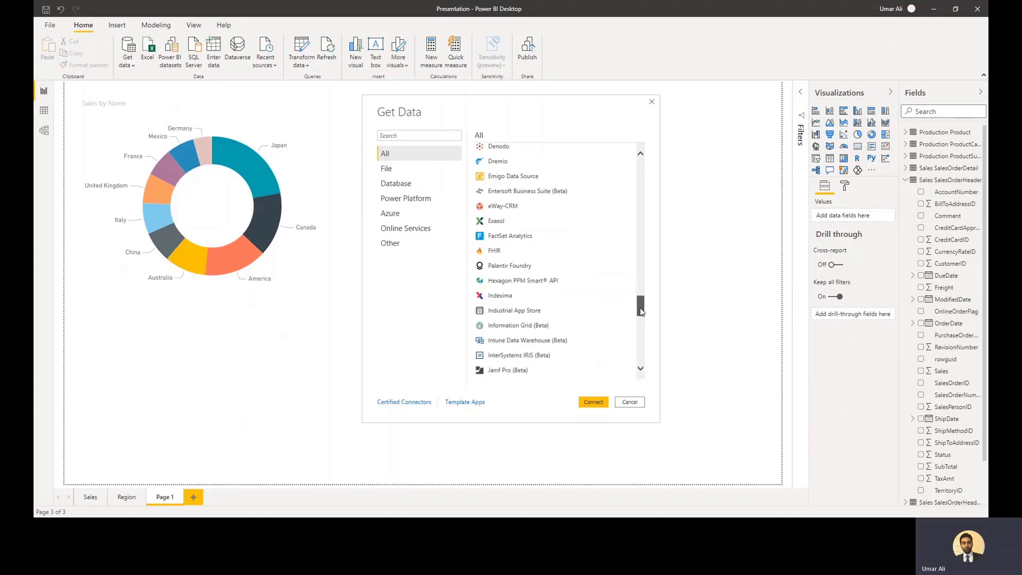
{"action": "scroll", "scroll_direction": "down", "scroll_amount": 3}
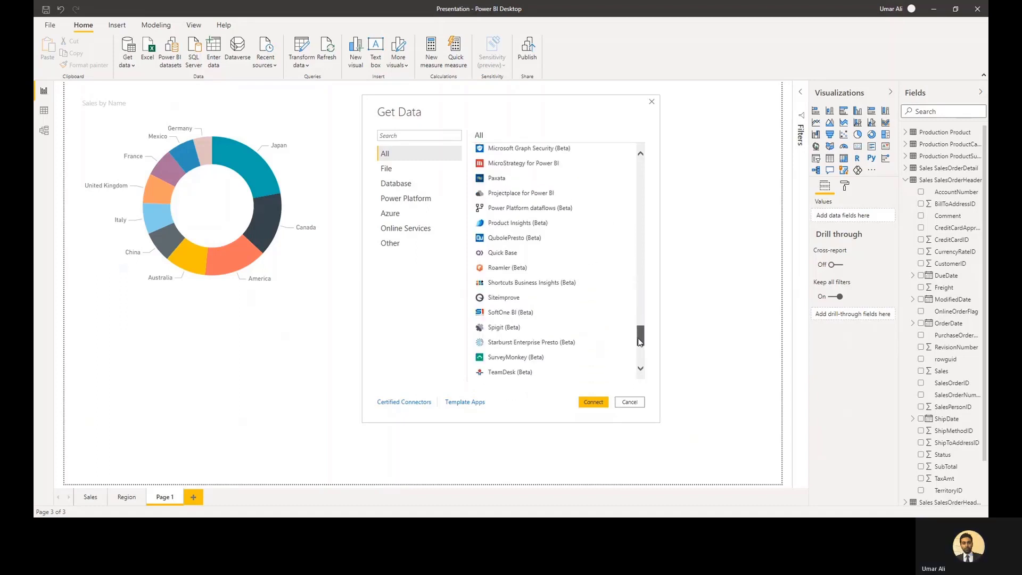
{"action": "scroll", "scroll_direction": "down", "scroll_amount": 3}
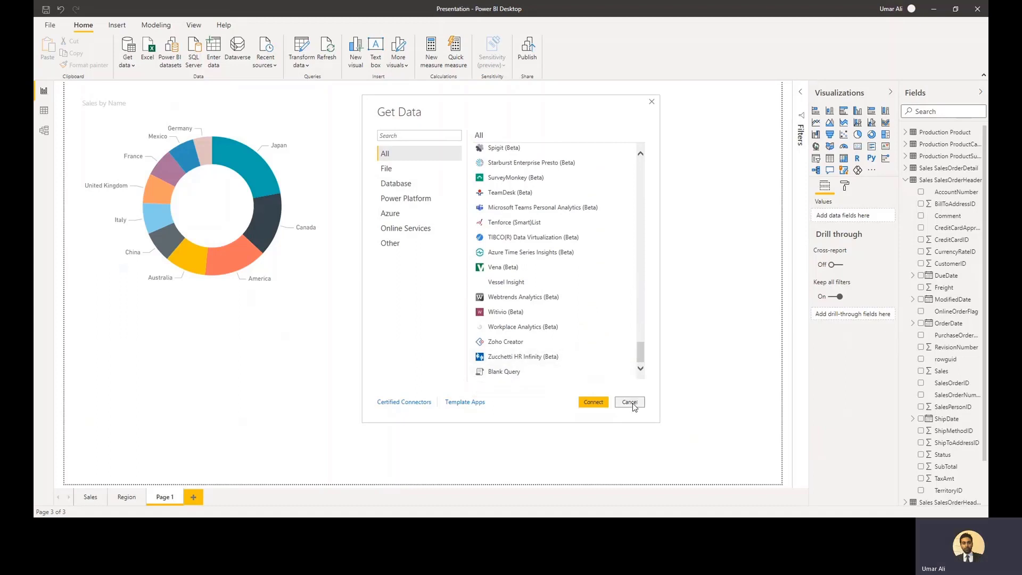
{"action": "left_click", "coordinate": [628, 401]}
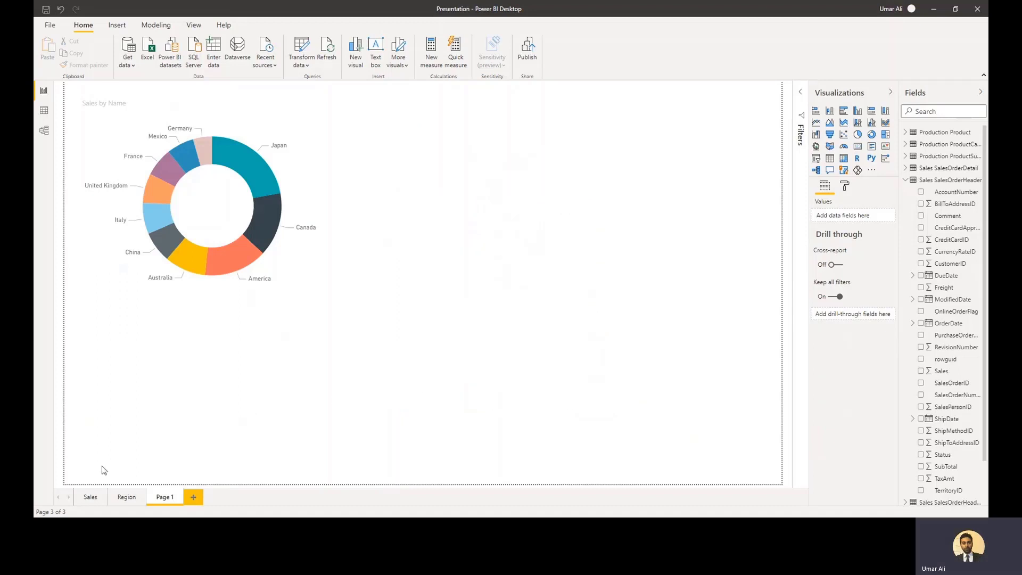
Step: Return to the Sales report page showing the £123.22M total
{"action": "left_click", "coordinate": [90, 497]}
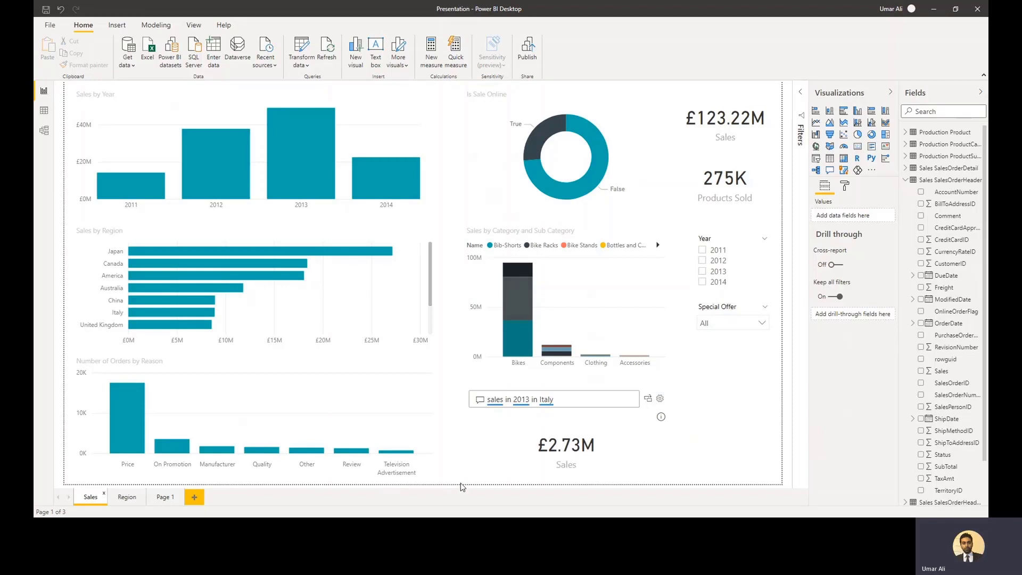
{"action": "mouse_move", "coordinate": [463, 461]}
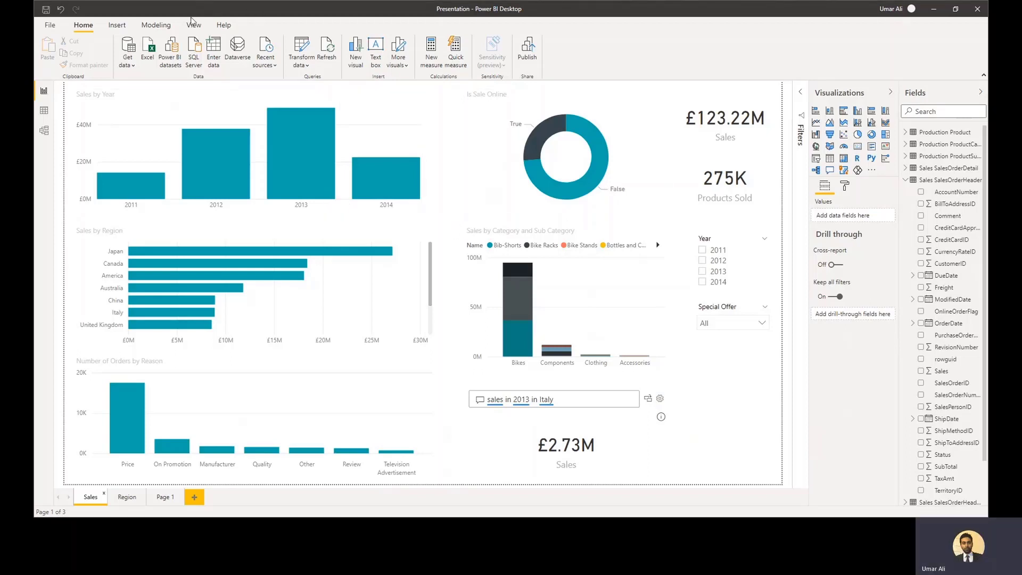
Step: Apply the purple theme from the View tab's Themes gallery, then reopen the gallery
{"action": "left_click", "coordinate": [193, 25]}
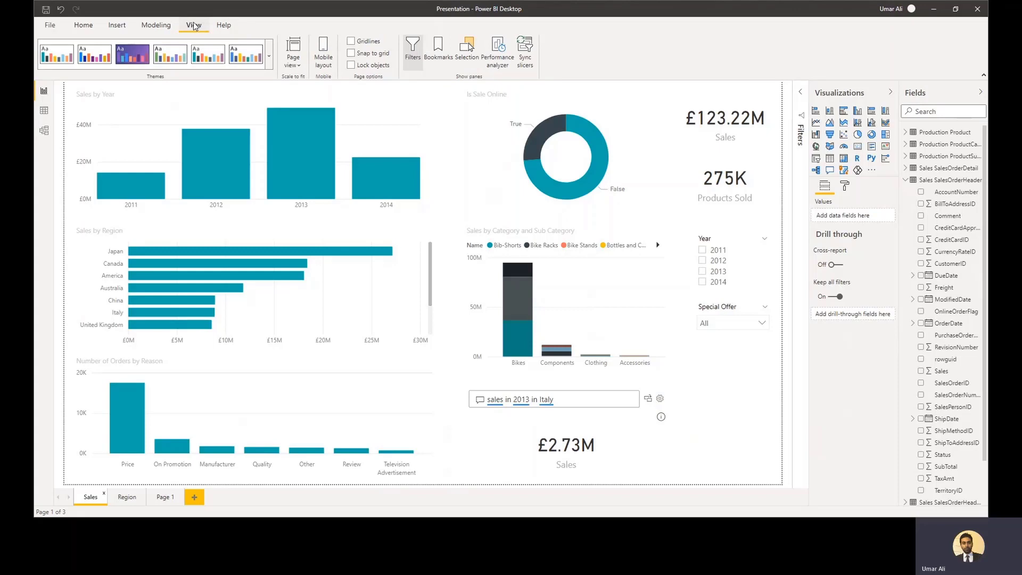
{"action": "left_click", "coordinate": [269, 55]}
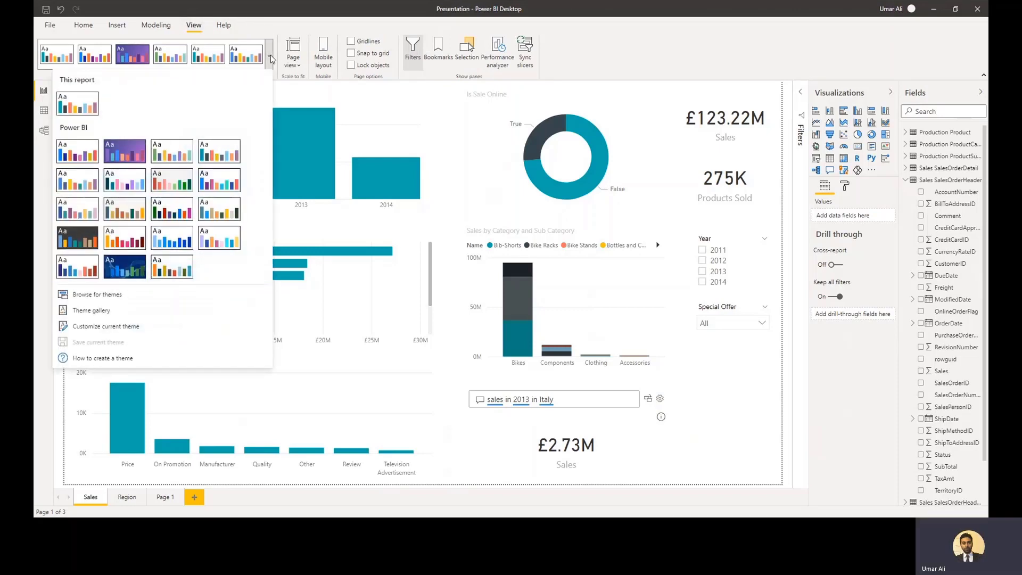
{"action": "mouse_move", "coordinate": [188, 118]}
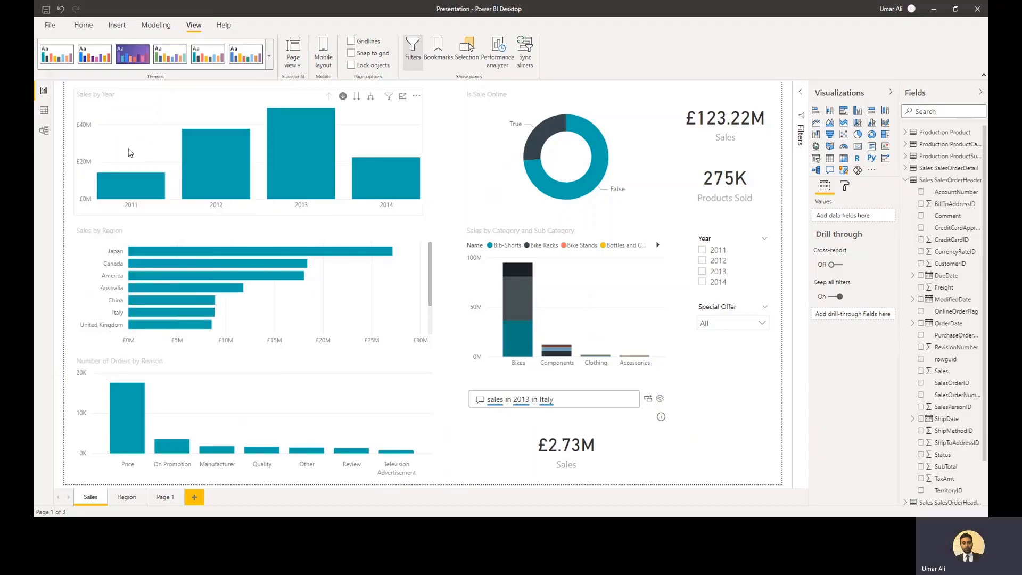
{"action": "left_click", "coordinate": [131, 53]}
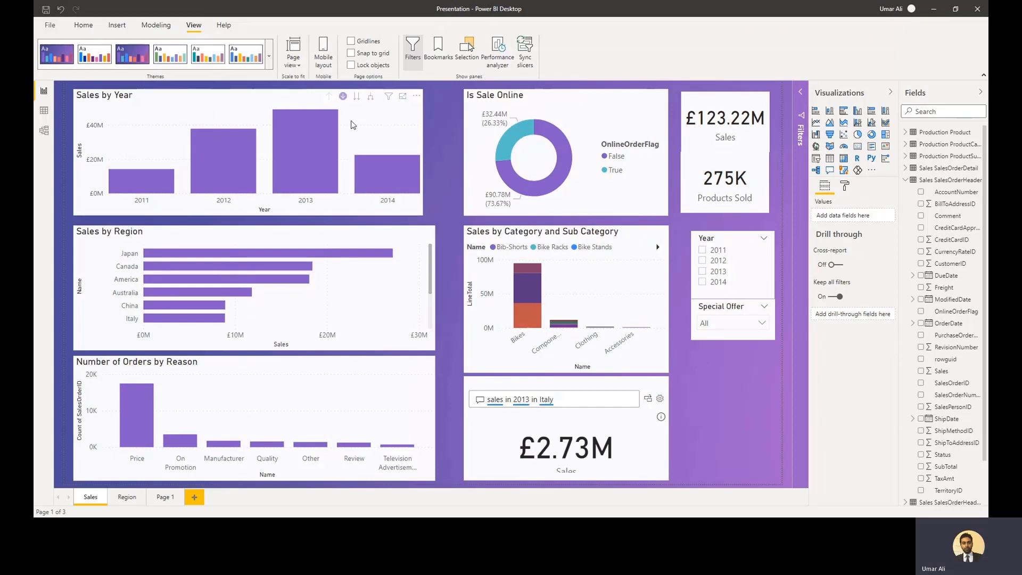
{"action": "mouse_move", "coordinate": [268, 62]}
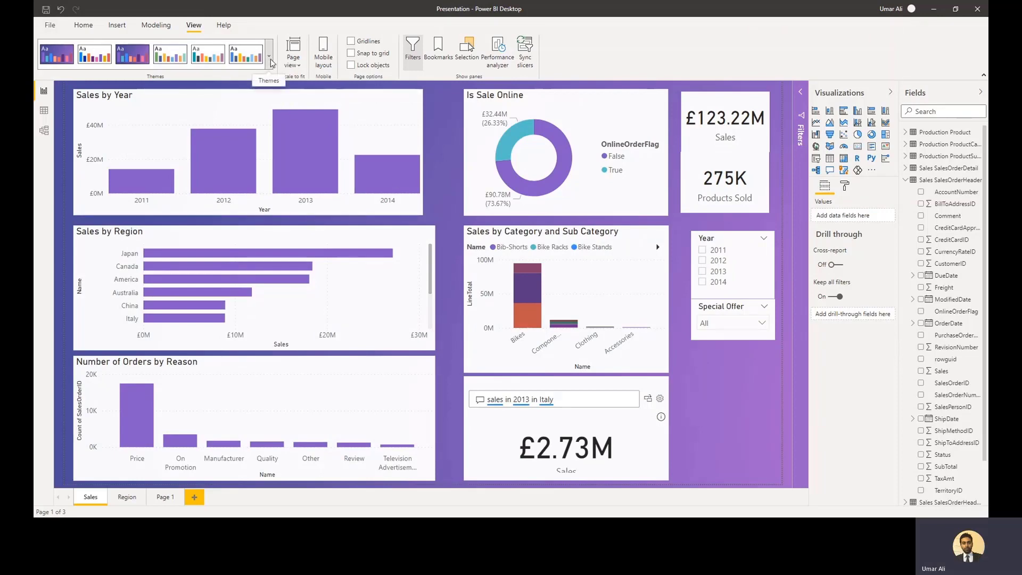
{"action": "left_click", "coordinate": [268, 60]}
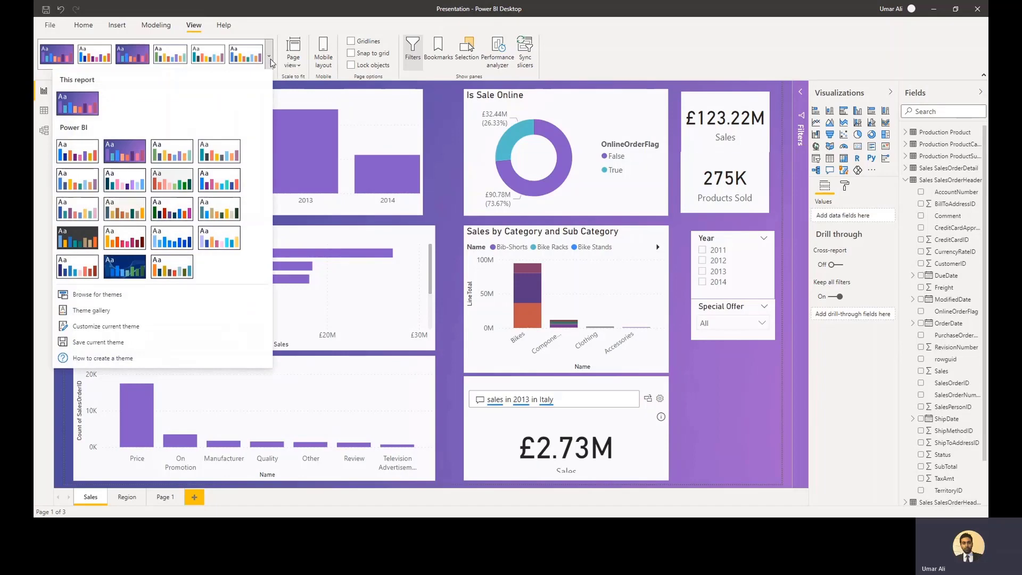
{"action": "mouse_move", "coordinate": [268, 70]}
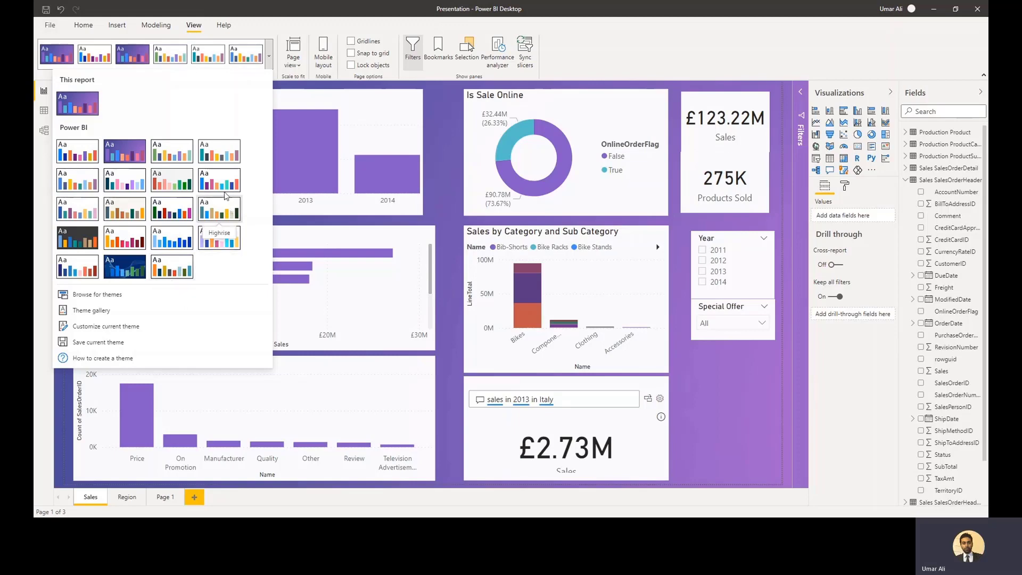
{"action": "mouse_move", "coordinate": [219, 151]}
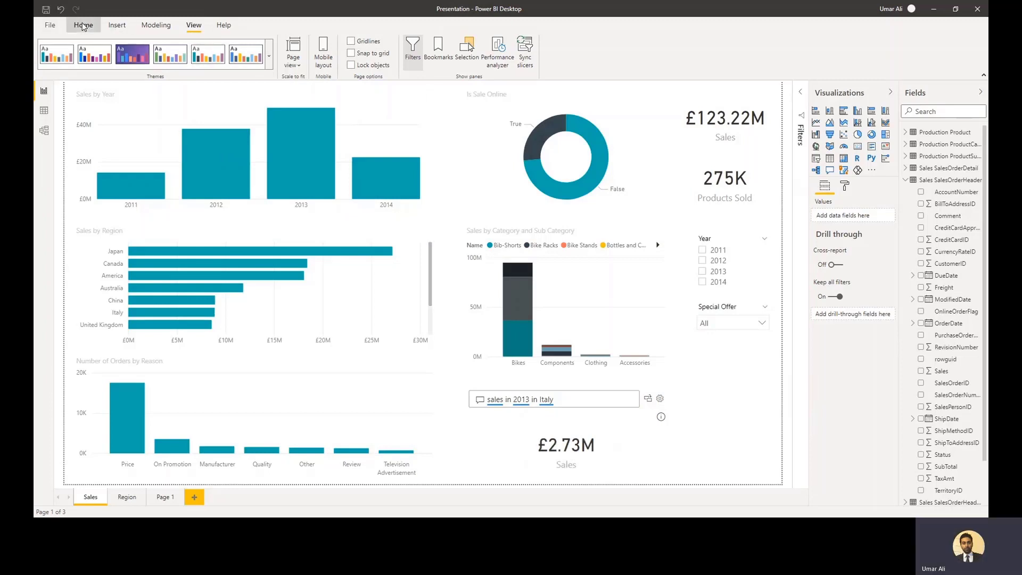
Step: Switch back to the Home ribbon with the Sales report in its teal theme
{"action": "left_click", "coordinate": [83, 25]}
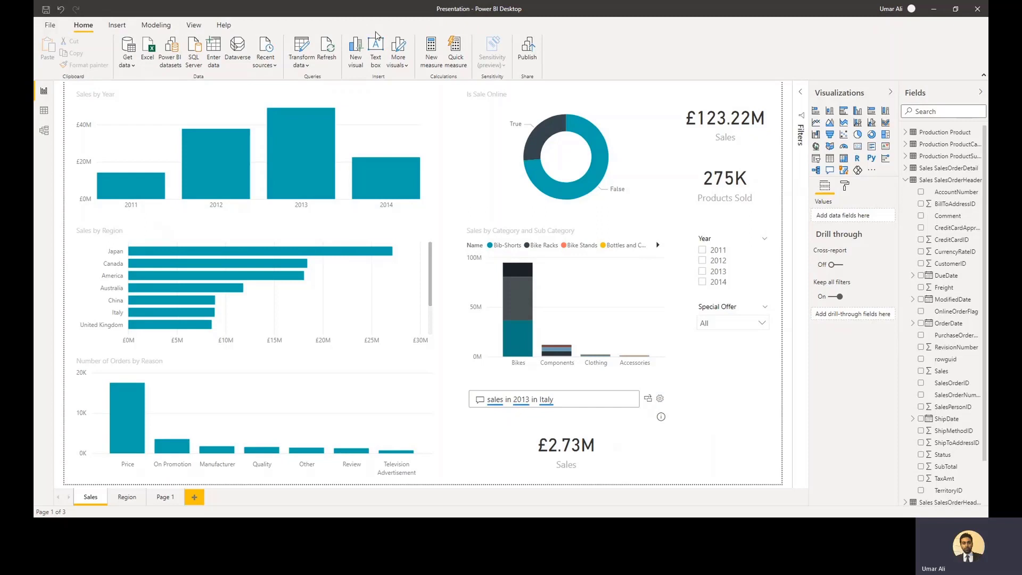
{"action": "mouse_move", "coordinate": [403, 24]}
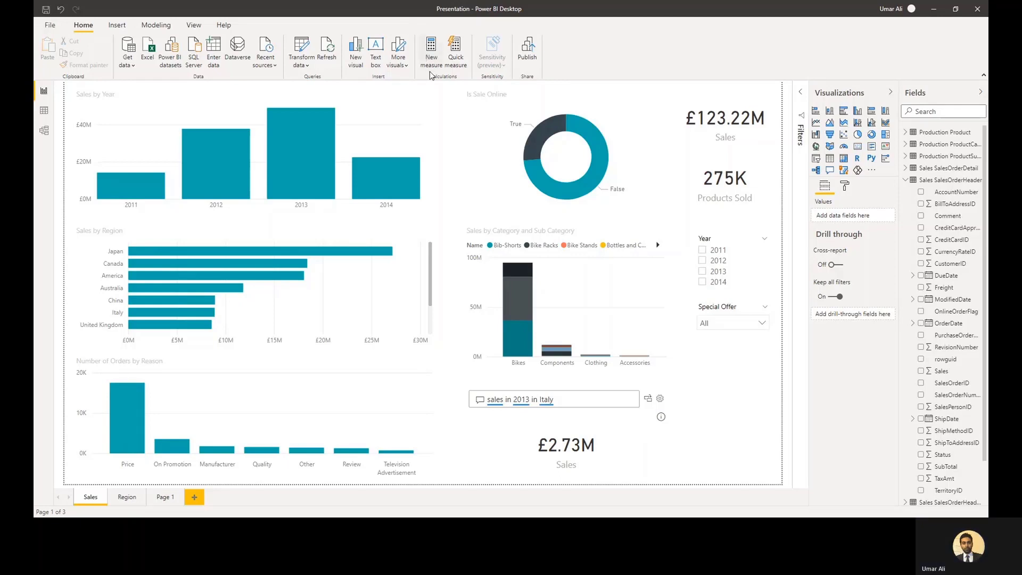
{"action": "mouse_move", "coordinate": [455, 169]}
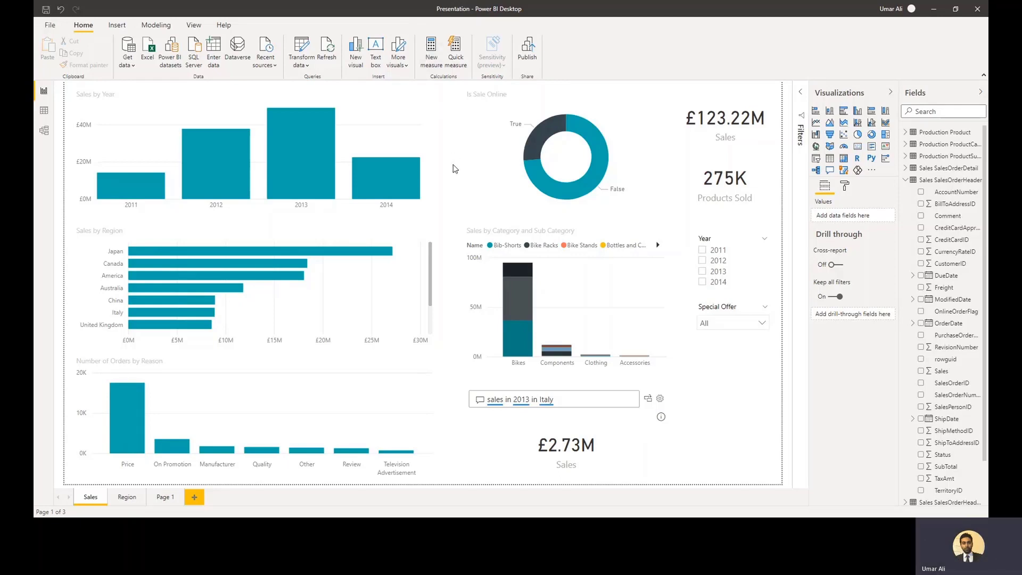
{"action": "mouse_move", "coordinate": [453, 171]}
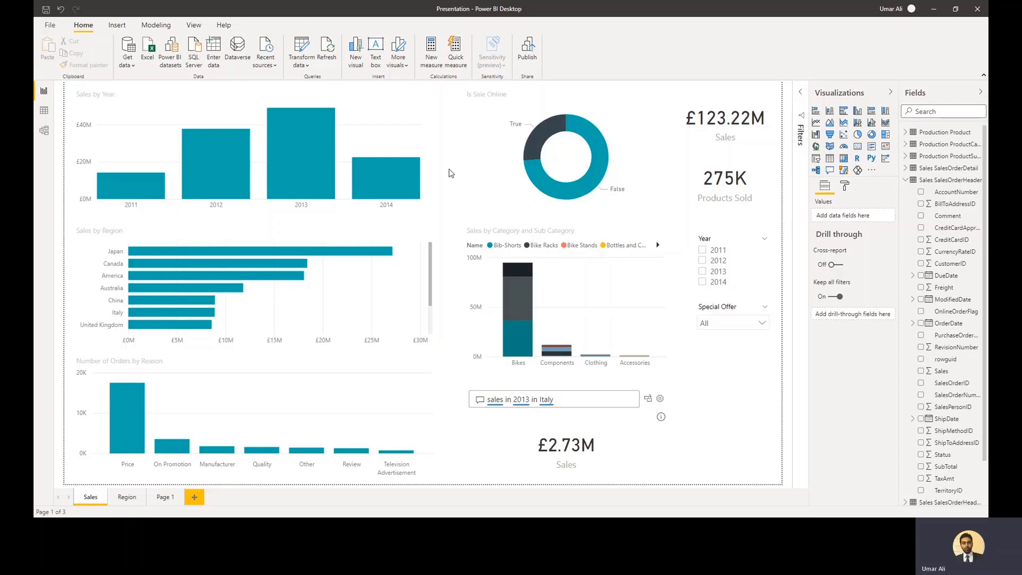
{"action": "mouse_move", "coordinate": [441, 195]}
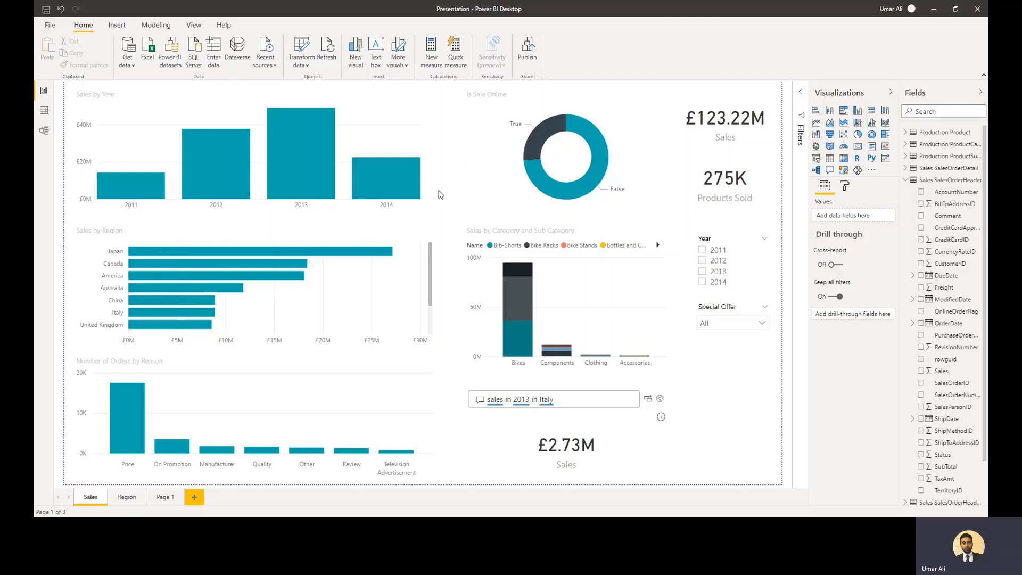
{"action": "mouse_move", "coordinate": [453, 197]}
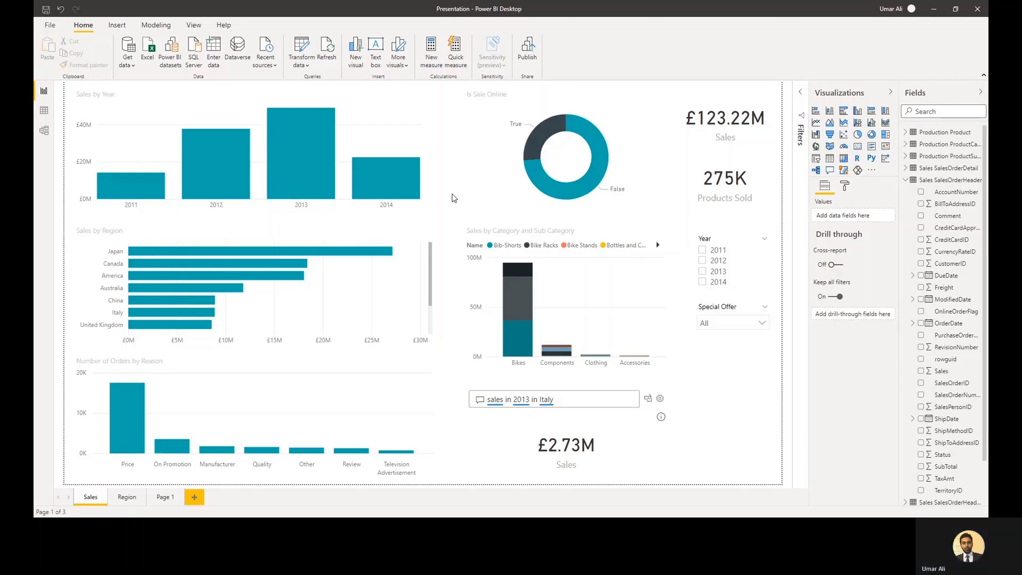
{"action": "mouse_move", "coordinate": [447, 192]}
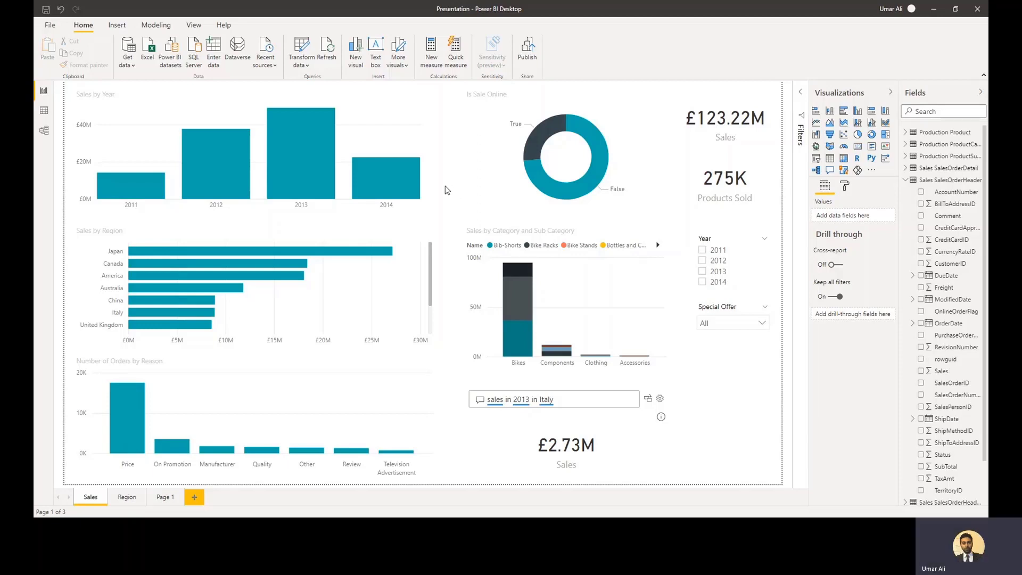
{"action": "mouse_move", "coordinate": [447, 209]}
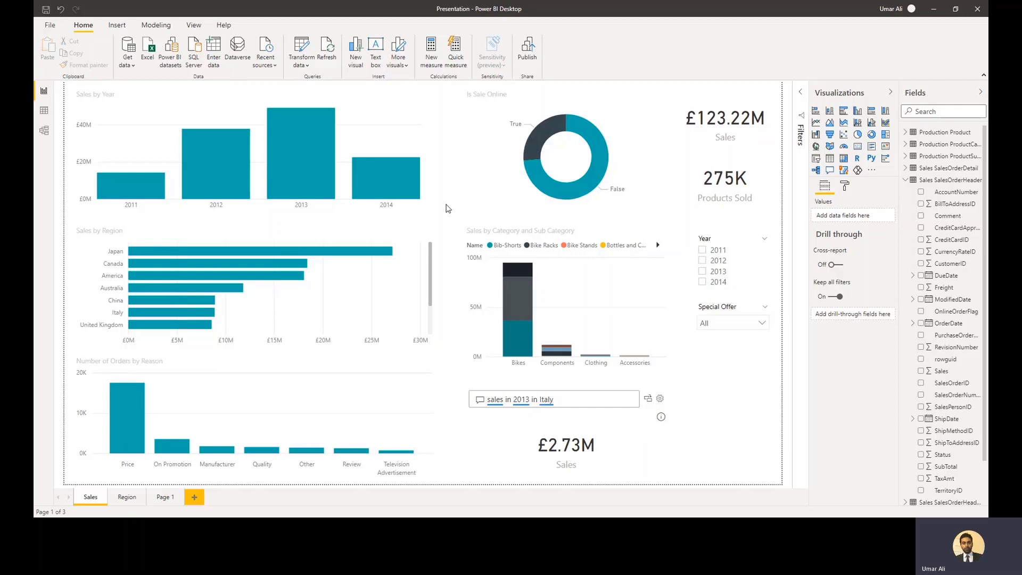